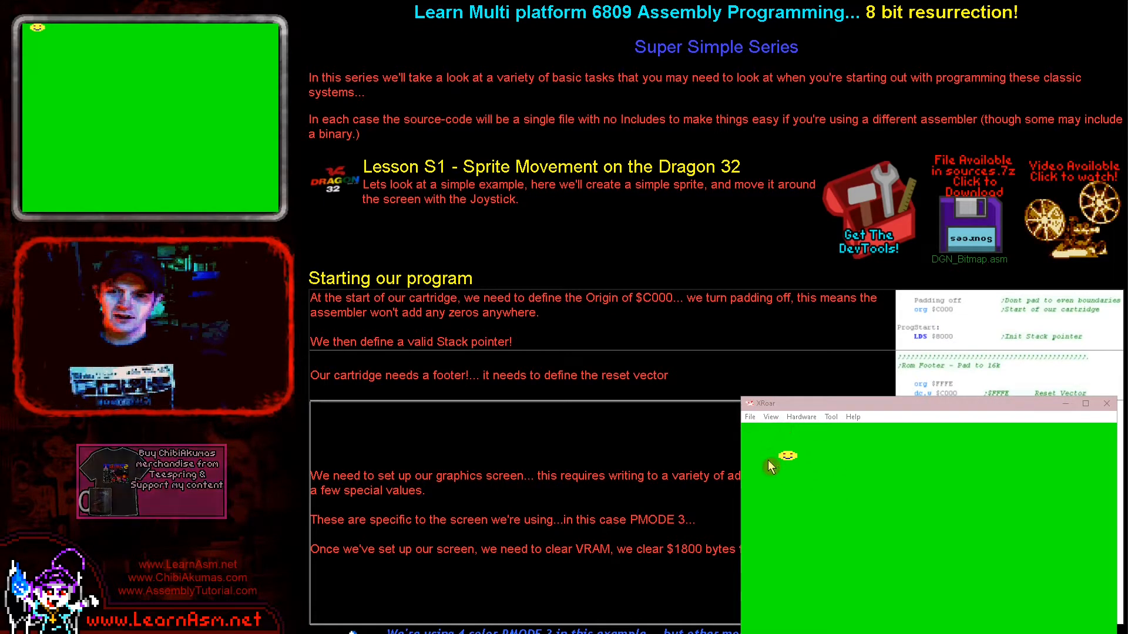
{"action": "mouse_move", "coordinate": [843, 502]}
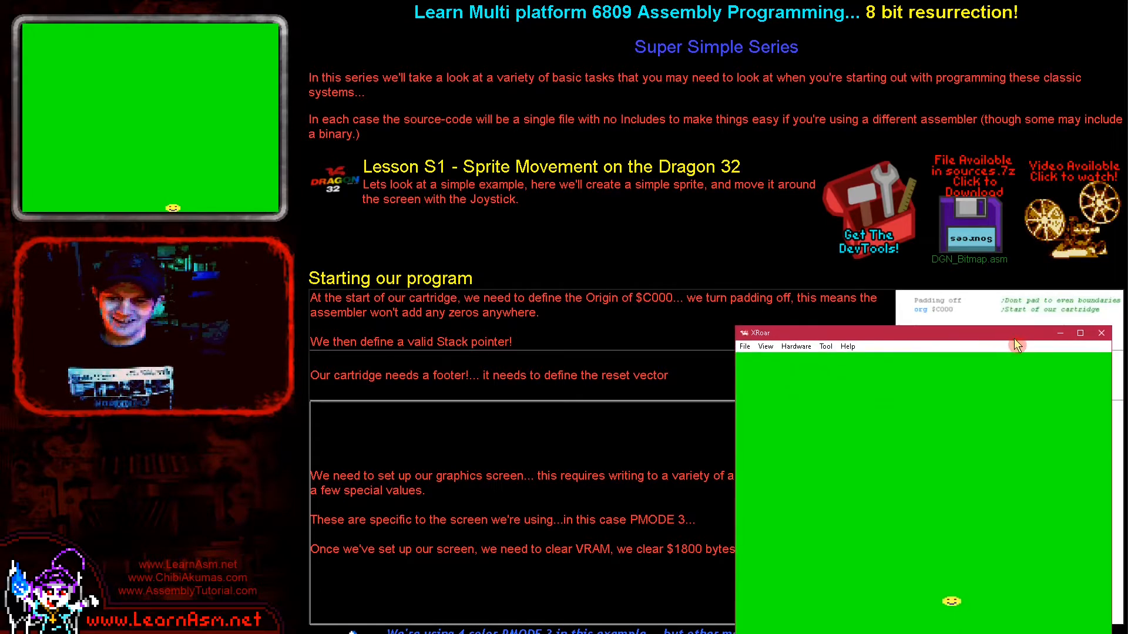
{"action": "mouse_move", "coordinate": [1009, 386]}
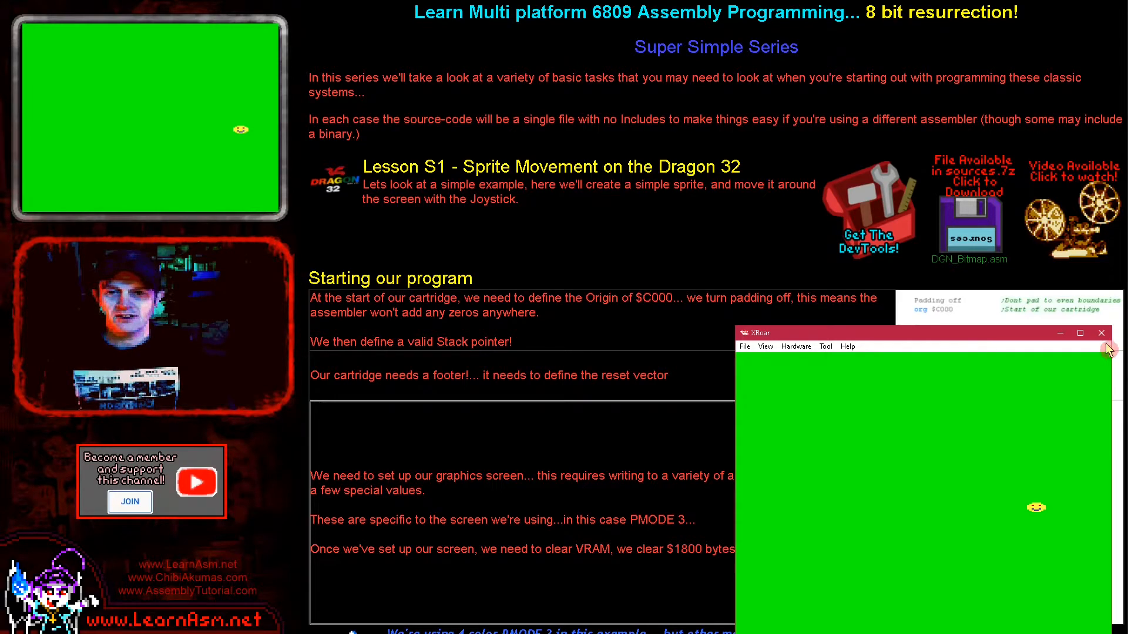
- Close the XRoar emulator window after steering the smiley sprite around the screen
{"action": "left_click", "coordinate": [1101, 333]}
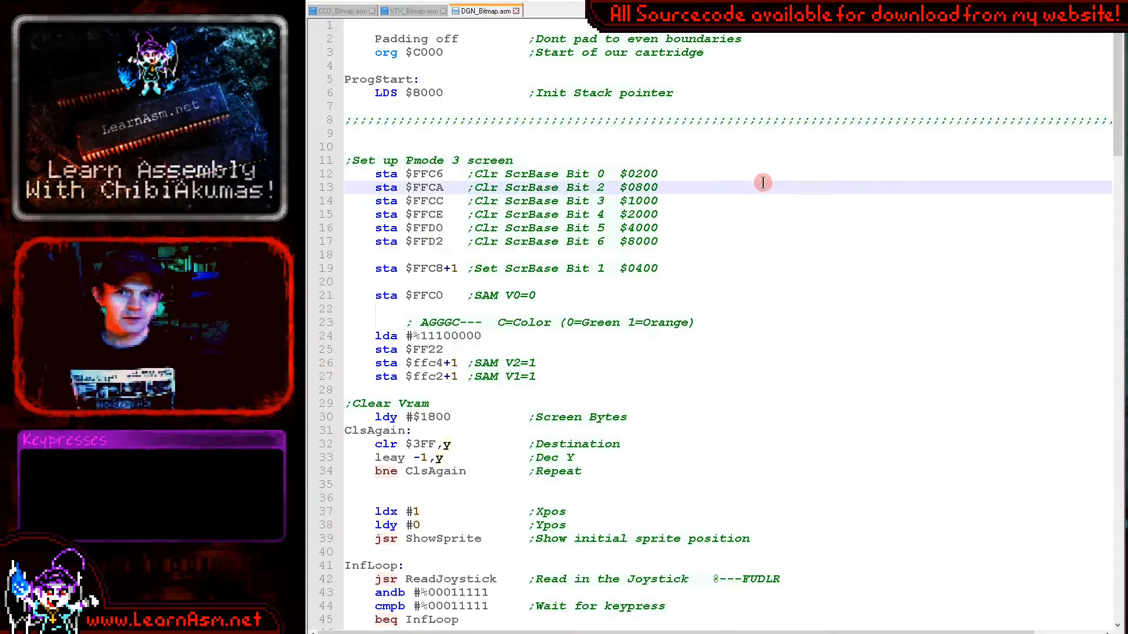
{"action": "mouse_move", "coordinate": [621, 163]}
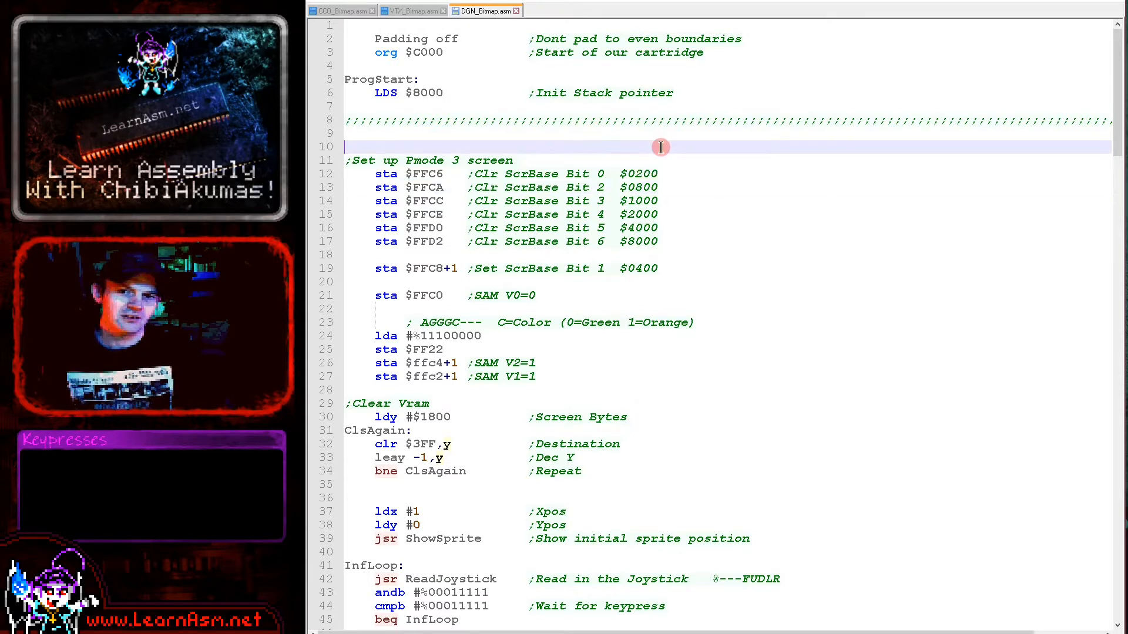
{"action": "mouse_move", "coordinate": [494, 61]}
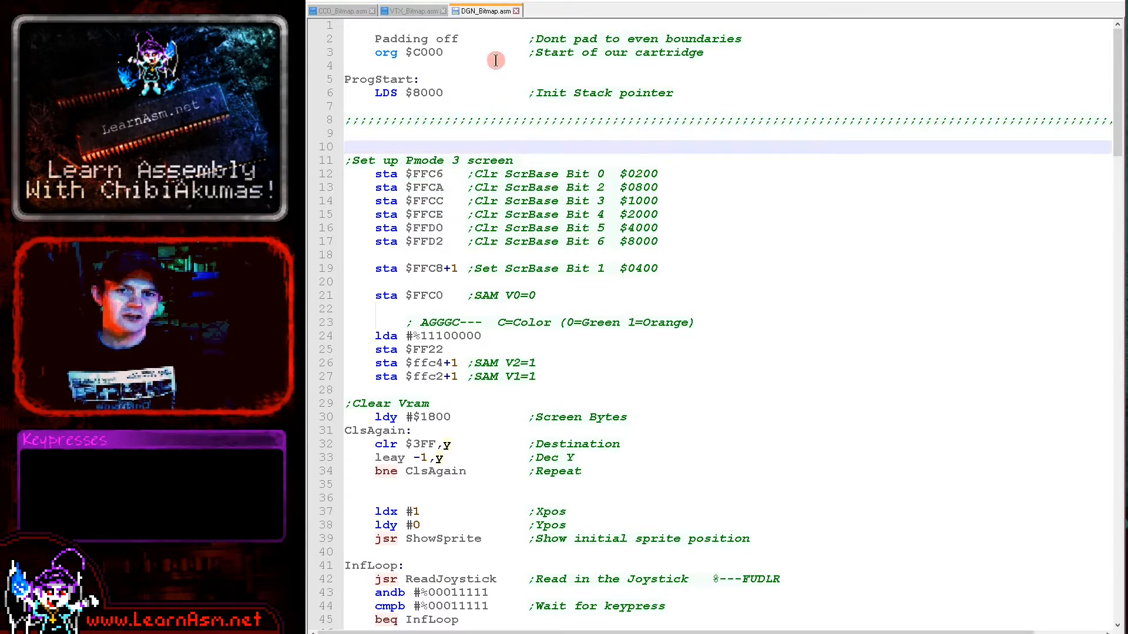
{"action": "mouse_move", "coordinate": [429, 57]}
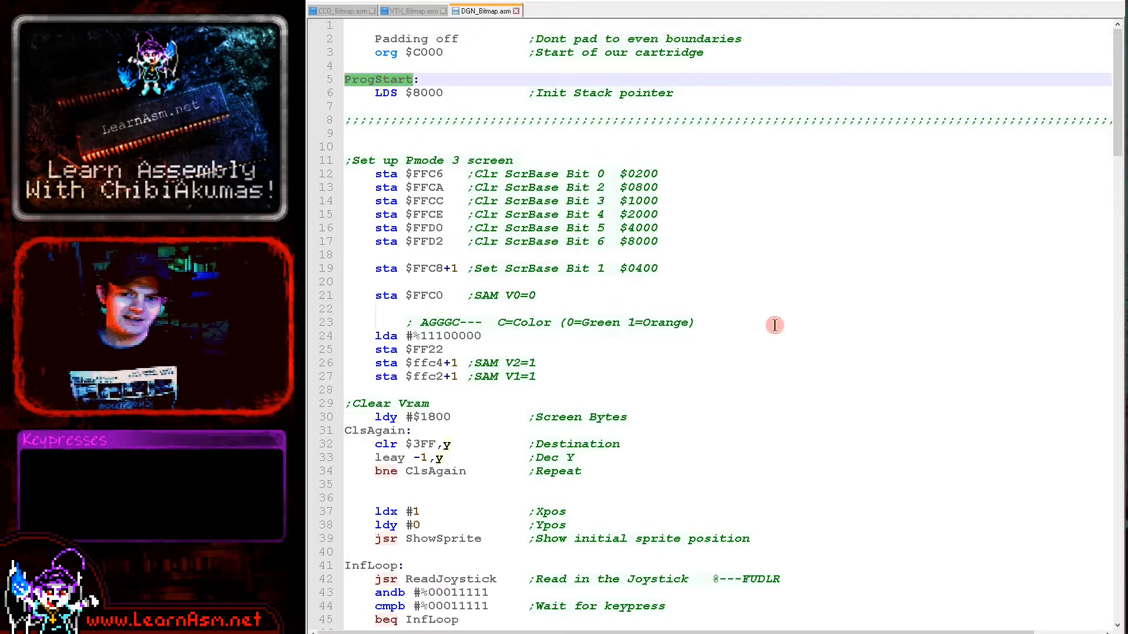
{"action": "scroll", "scroll_direction": "down", "scroll_amount": 3}
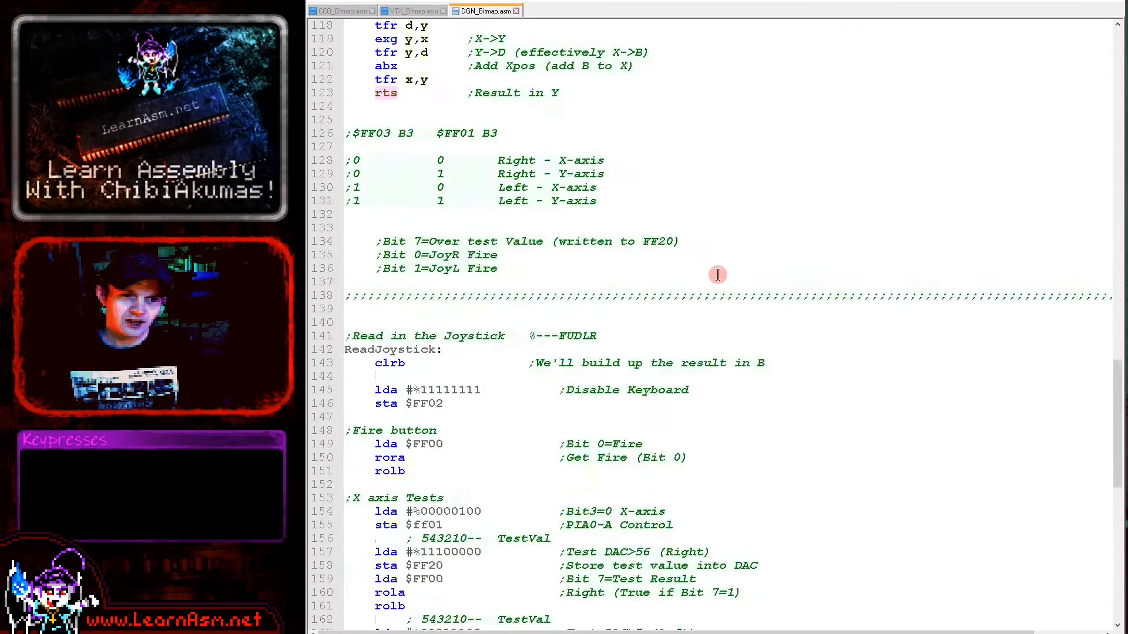
{"action": "scroll", "scroll_direction": "down", "scroll_amount": 3}
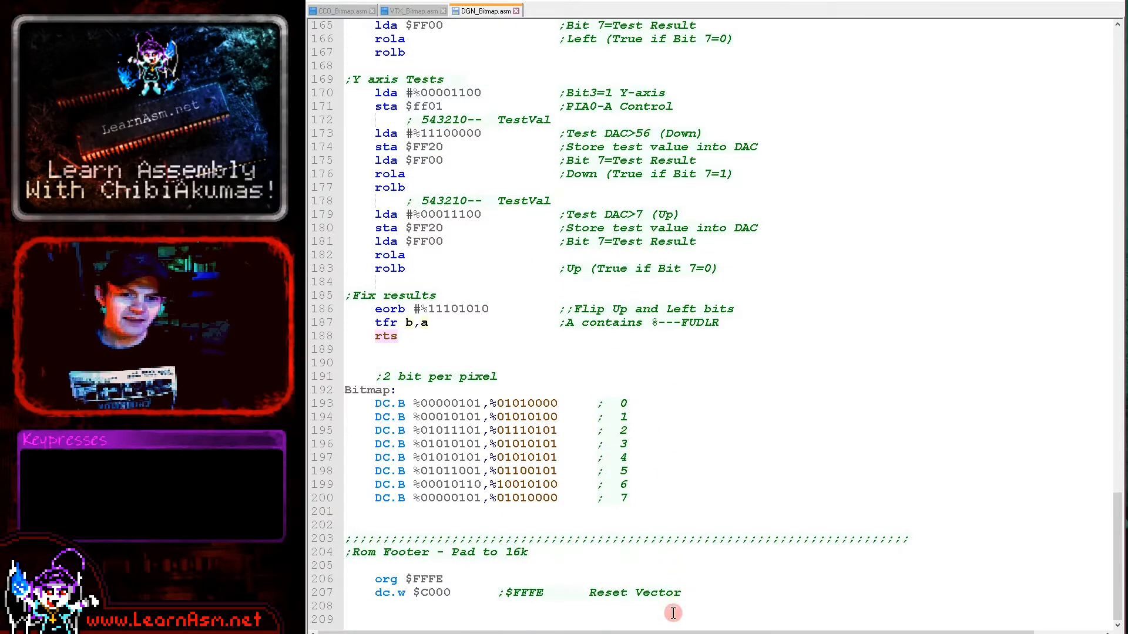
{"action": "mouse_move", "coordinate": [528, 600]}
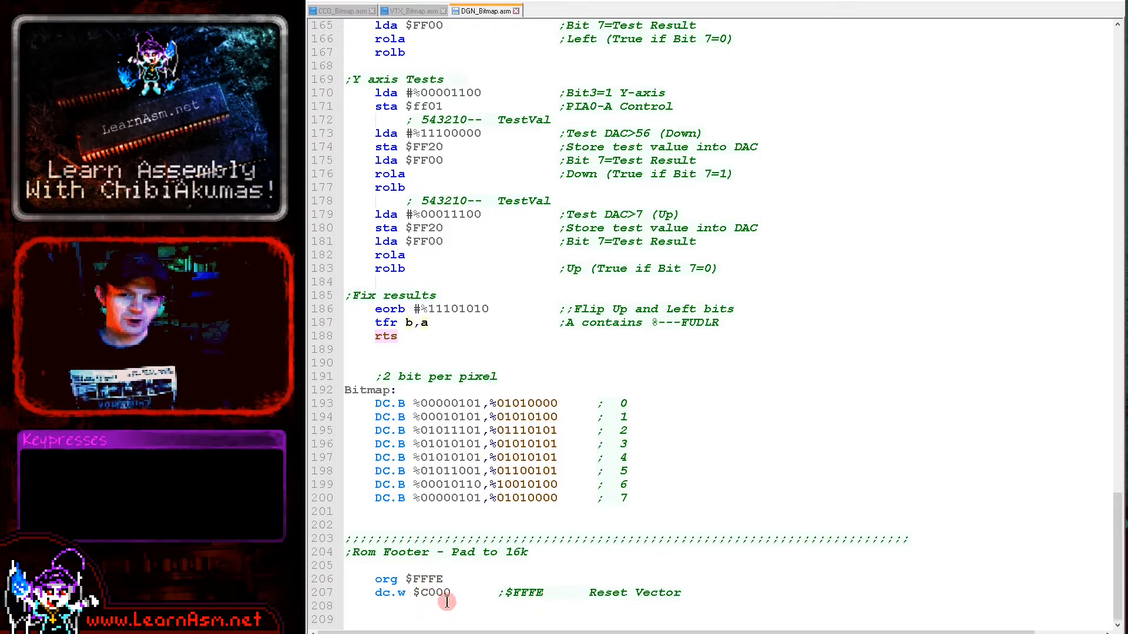
{"action": "double_click", "coordinate": [432, 592]}
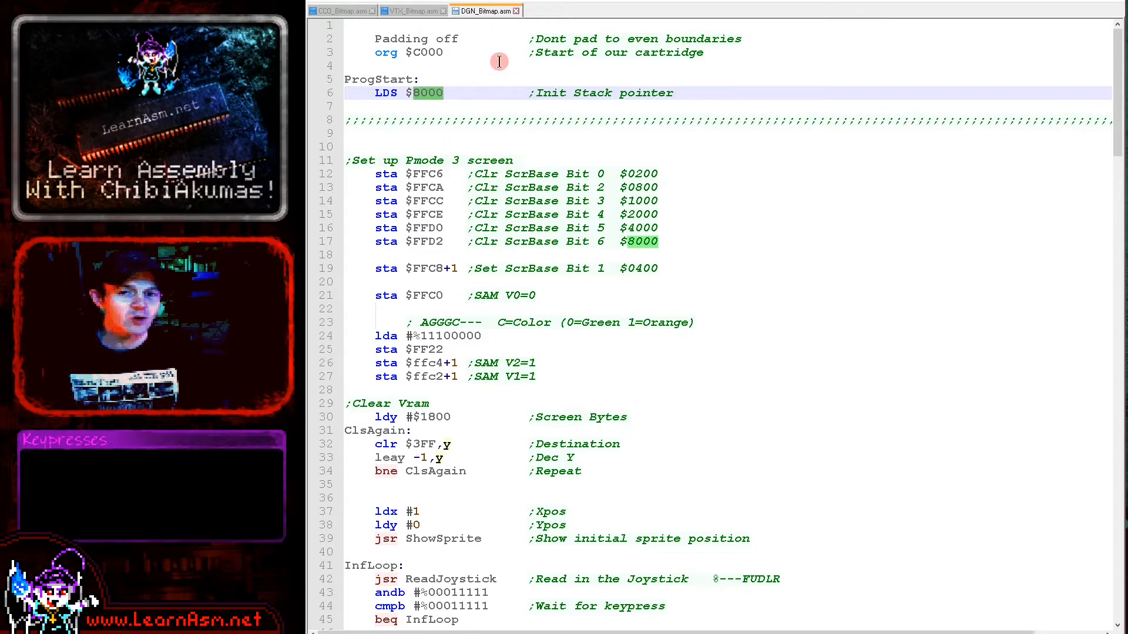
{"action": "mouse_move", "coordinate": [501, 201]}
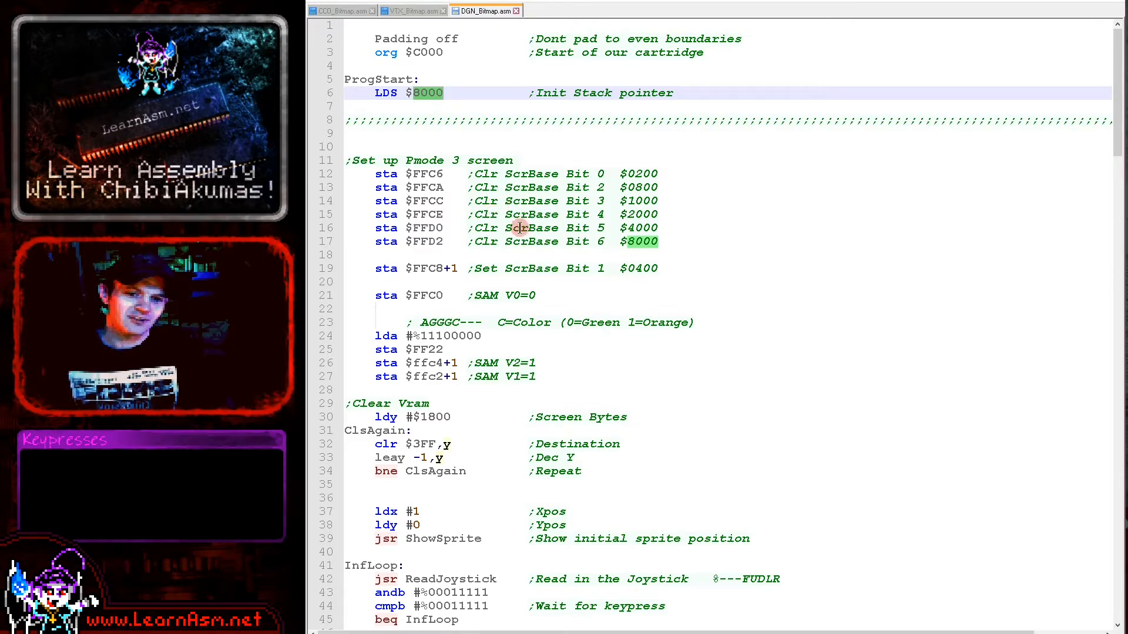
{"action": "mouse_move", "coordinate": [465, 187]}
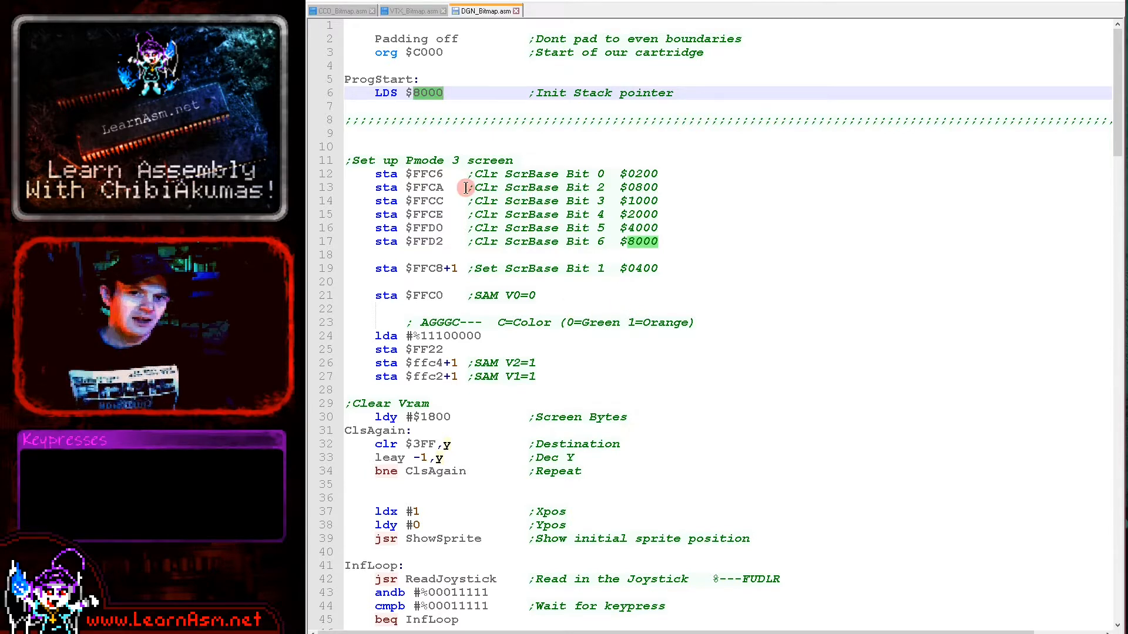
{"action": "left_click", "coordinate": [425, 160]}
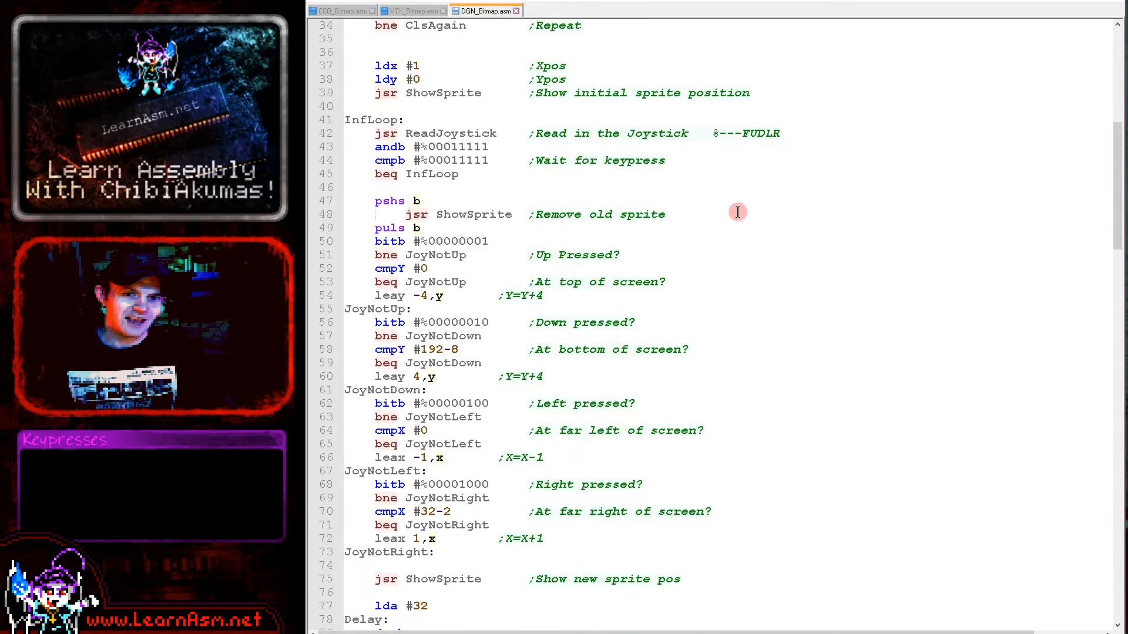
- Scroll past the joystick routine to the Bitmap DC.B data and bring up AkuSprite Editor
{"action": "scroll", "scroll_direction": "down", "scroll_amount": 3}
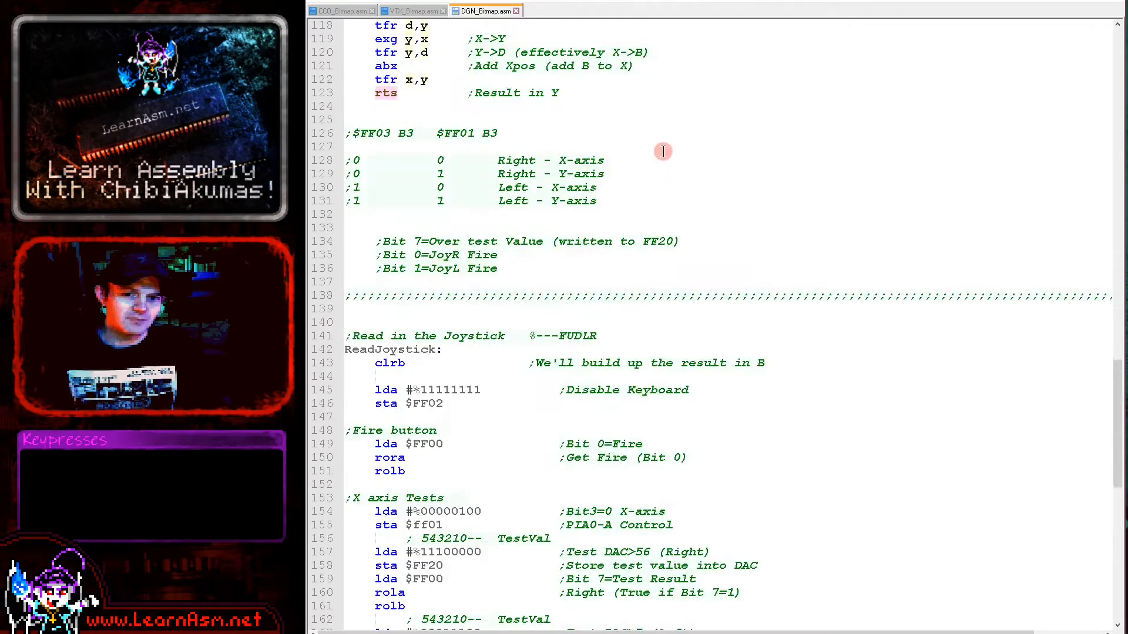
{"action": "scroll", "scroll_direction": "down", "scroll_amount": 3}
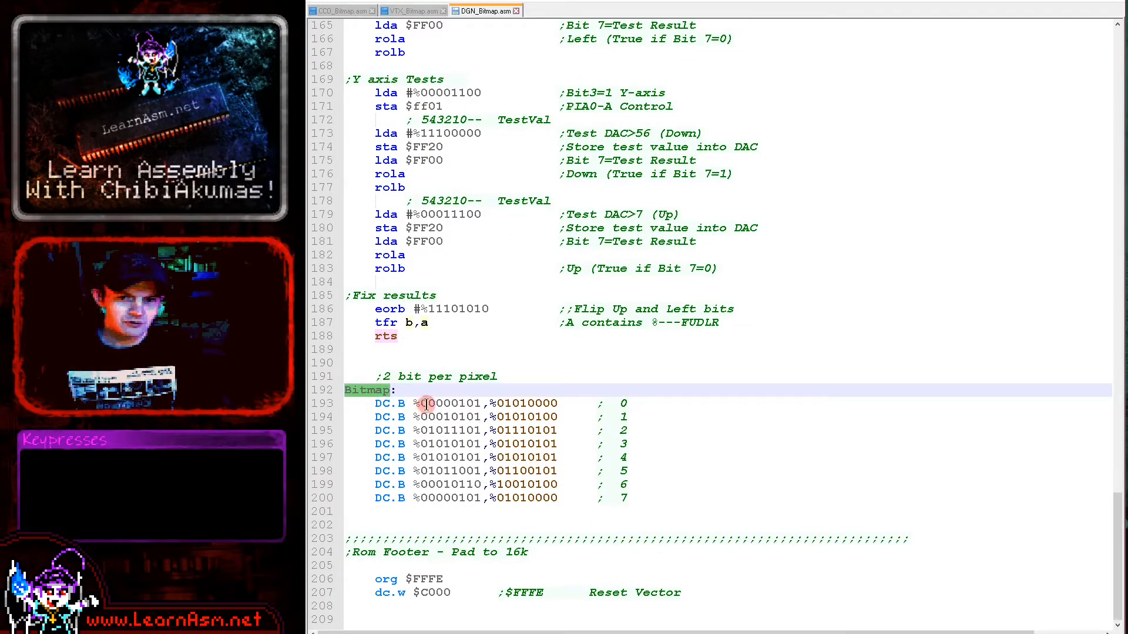
{"action": "left_click", "coordinate": [438, 403]}
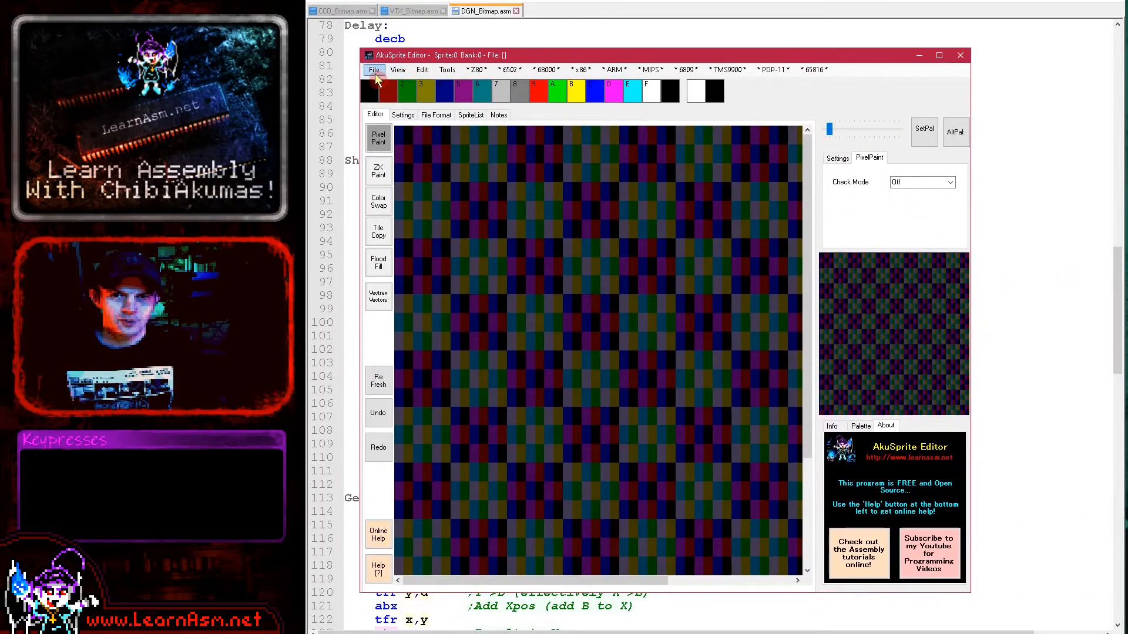
- Load Sprite8x8.txt and show the 6809 Dragon/CoCo raw 4-colour bitmap save options
{"action": "left_click", "coordinate": [374, 70]}
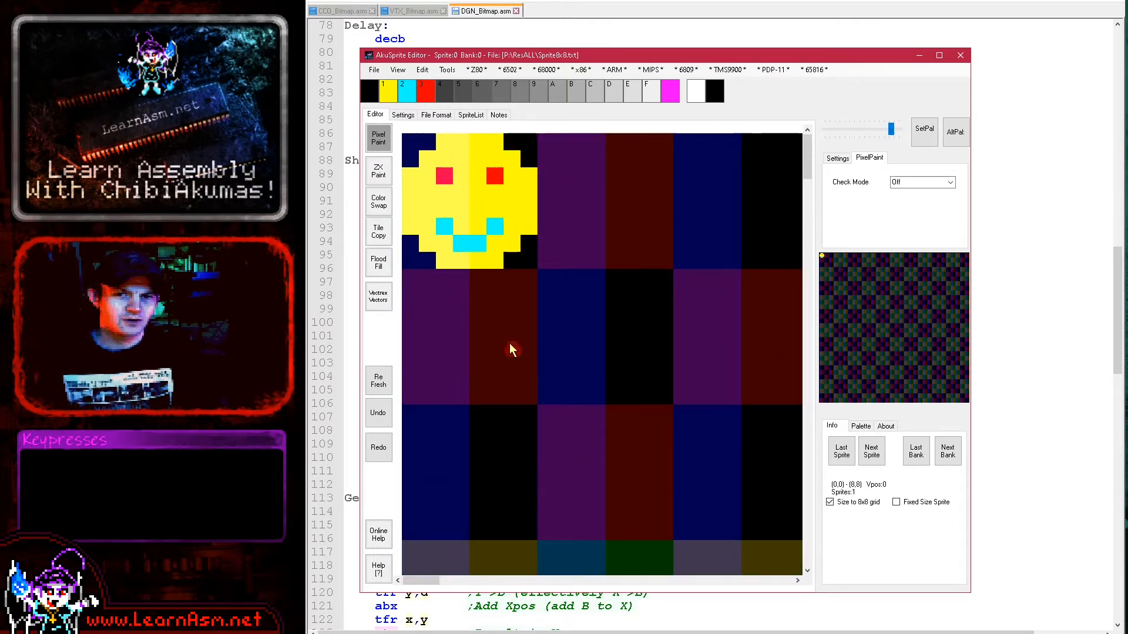
{"action": "mouse_move", "coordinate": [568, 140]}
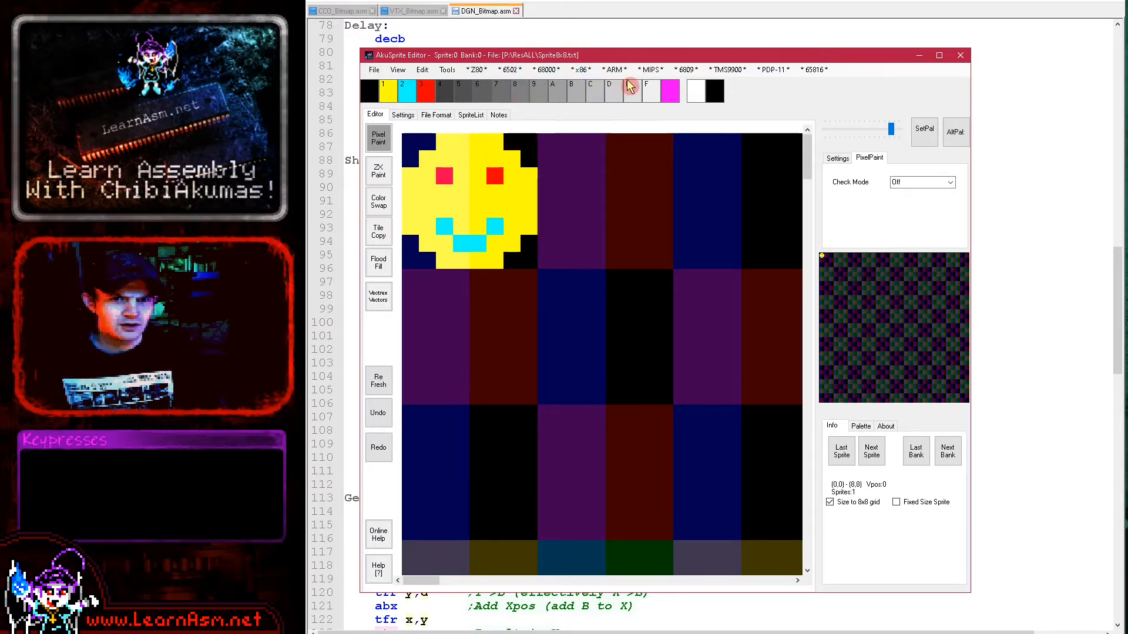
{"action": "left_click", "coordinate": [685, 69]}
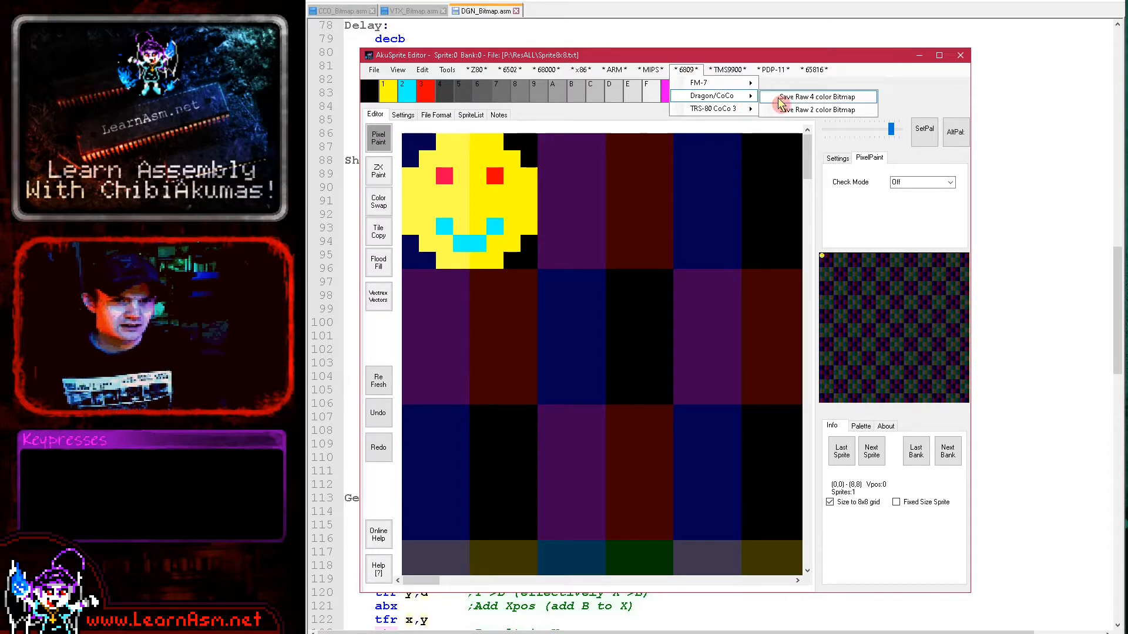
{"action": "mouse_move", "coordinate": [890, 100]}
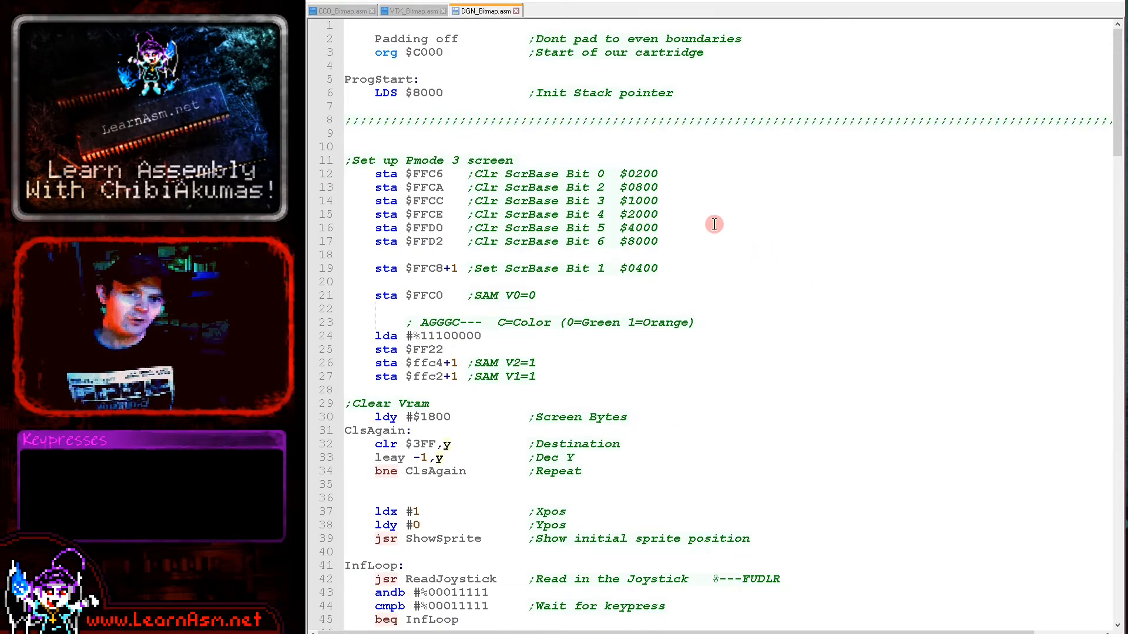
{"action": "mouse_move", "coordinate": [677, 267]}
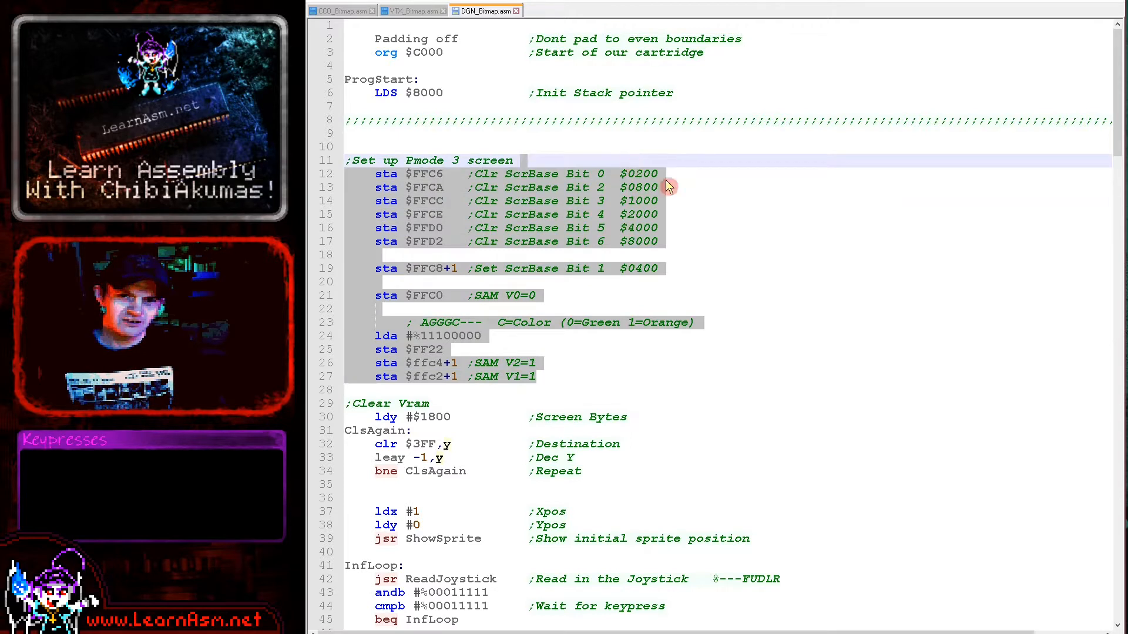
{"action": "mouse_move", "coordinate": [756, 209]}
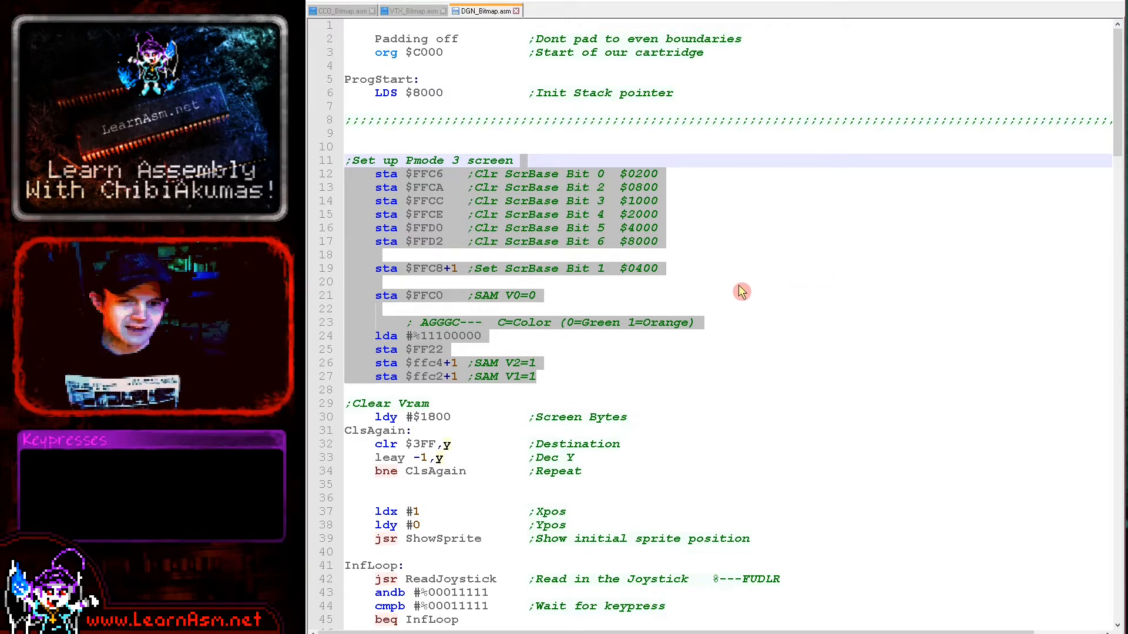
{"action": "mouse_move", "coordinate": [724, 311]}
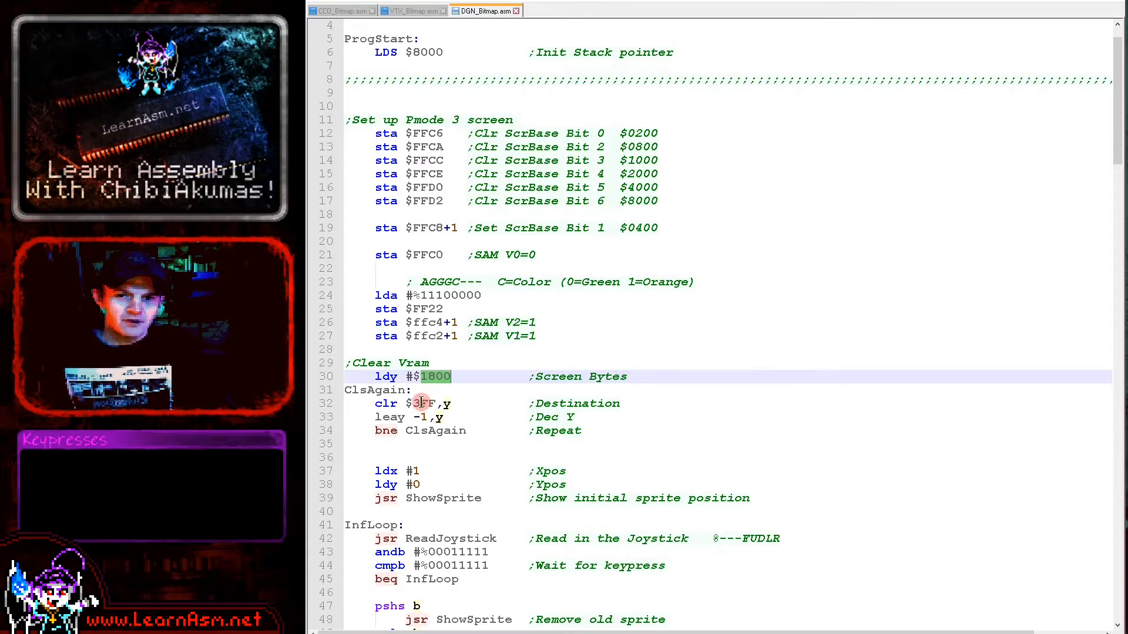
{"action": "left_click", "coordinate": [422, 403]}
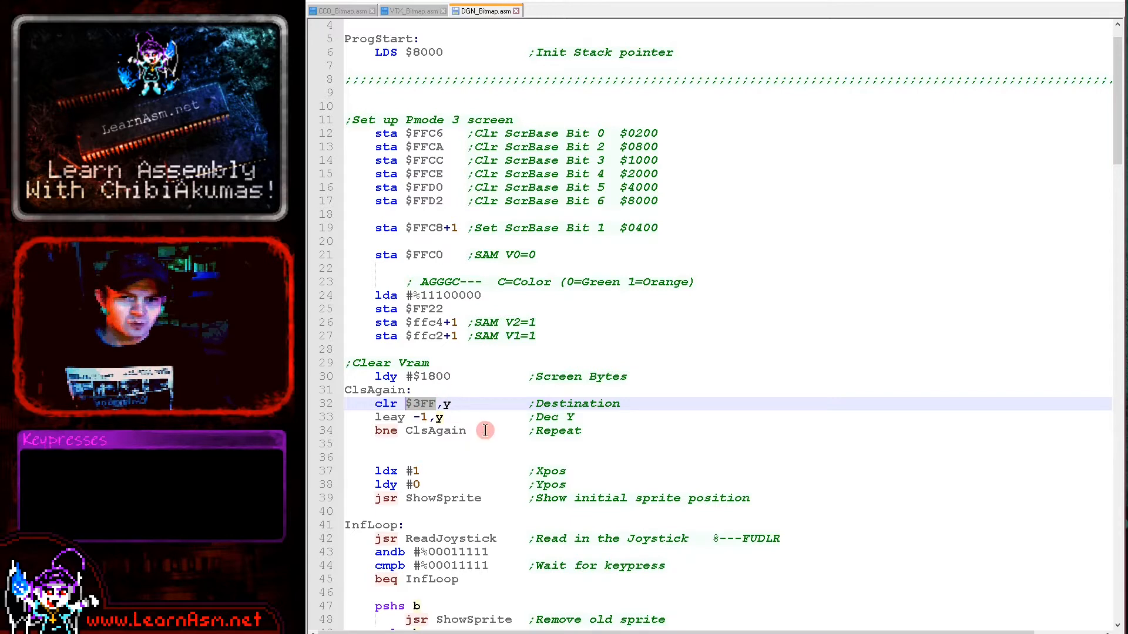
{"action": "mouse_move", "coordinate": [446, 390]}
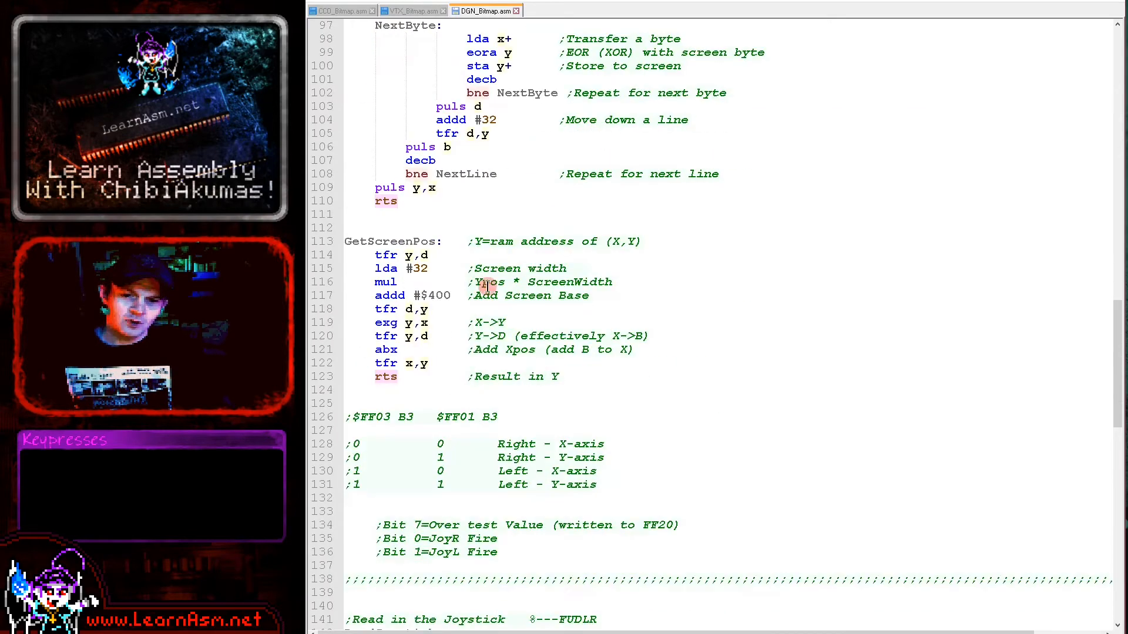
- Scroll to ShowSprite and GetScreenPos, which adds screen base $400
{"action": "scroll", "scroll_direction": "down", "scroll_amount": 3}
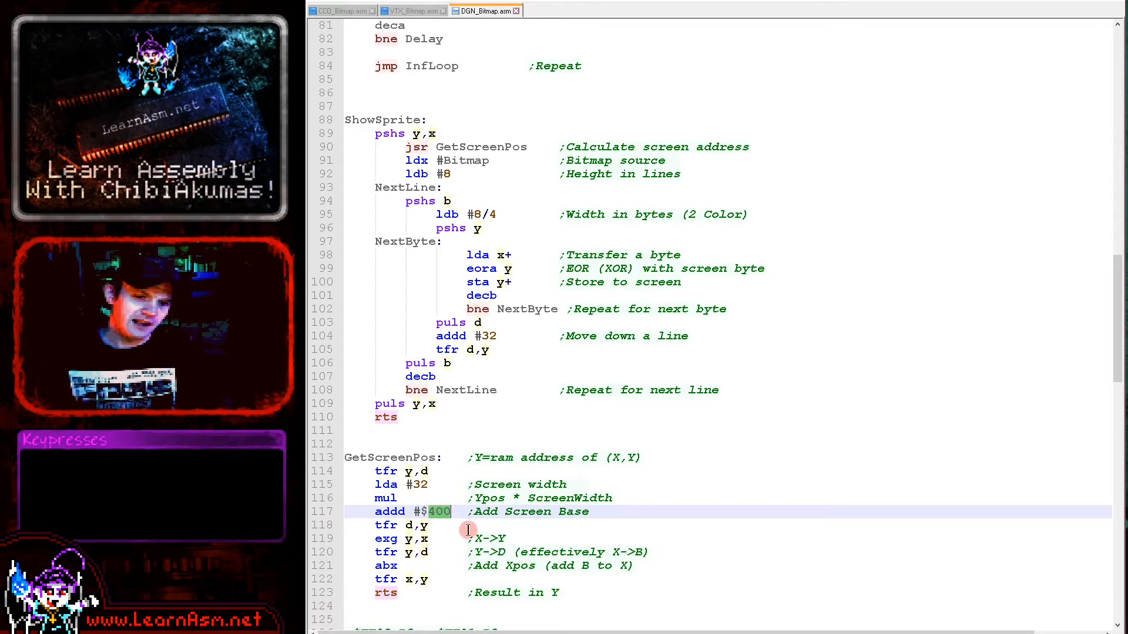
{"action": "left_click", "coordinate": [388, 565]}
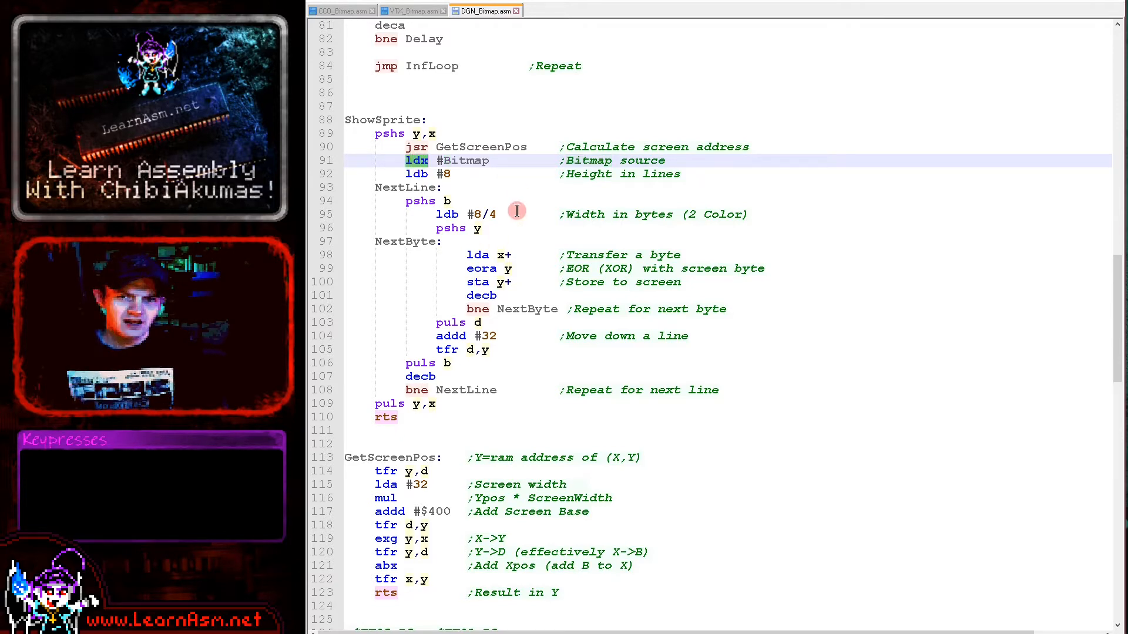
{"action": "mouse_move", "coordinate": [629, 377]}
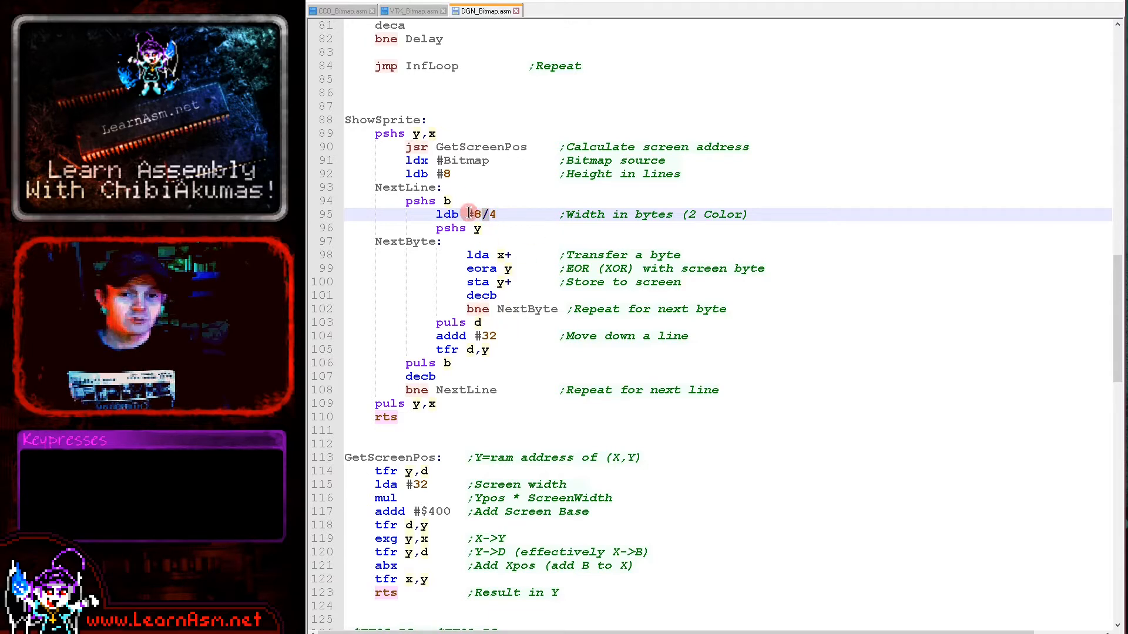
{"action": "mouse_move", "coordinate": [581, 348]}
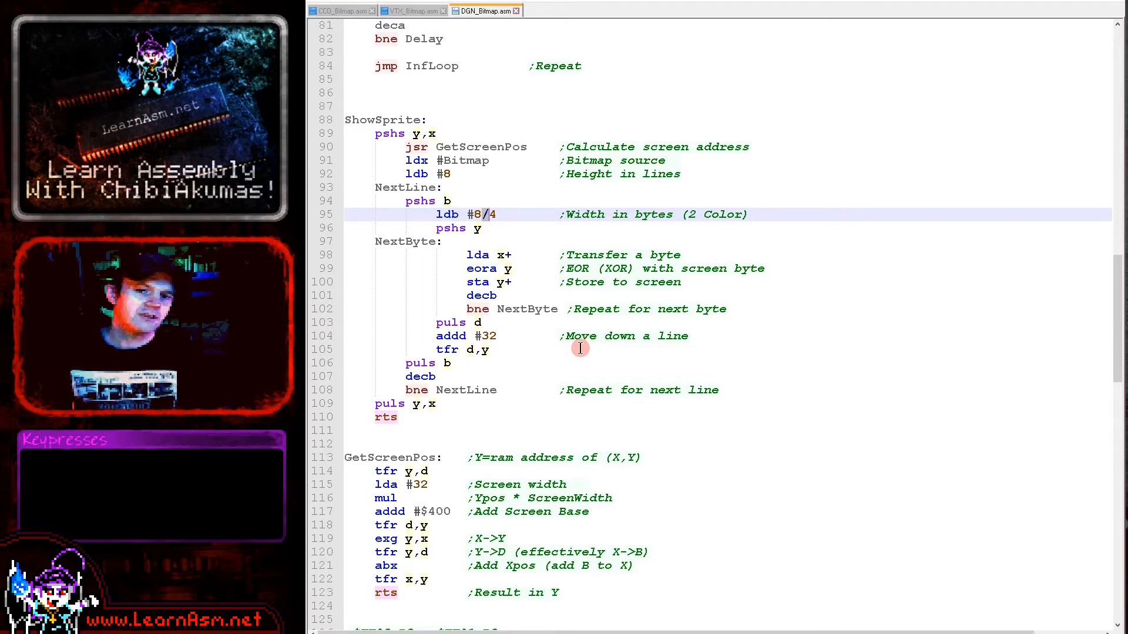
{"action": "mouse_move", "coordinate": [461, 253]}
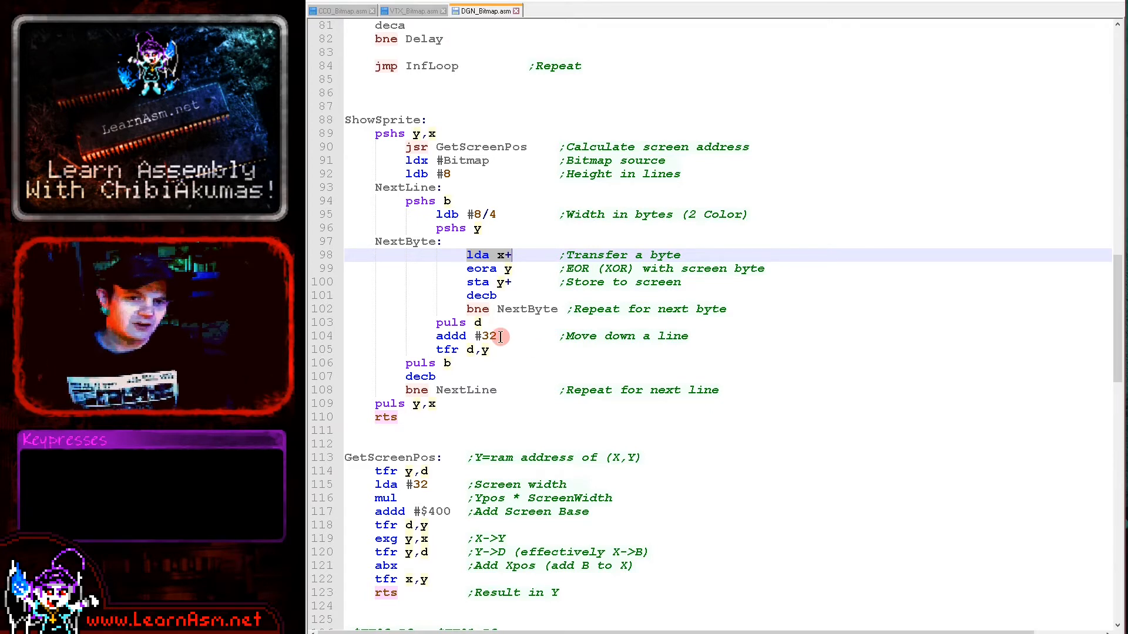
{"action": "mouse_move", "coordinate": [512, 363]}
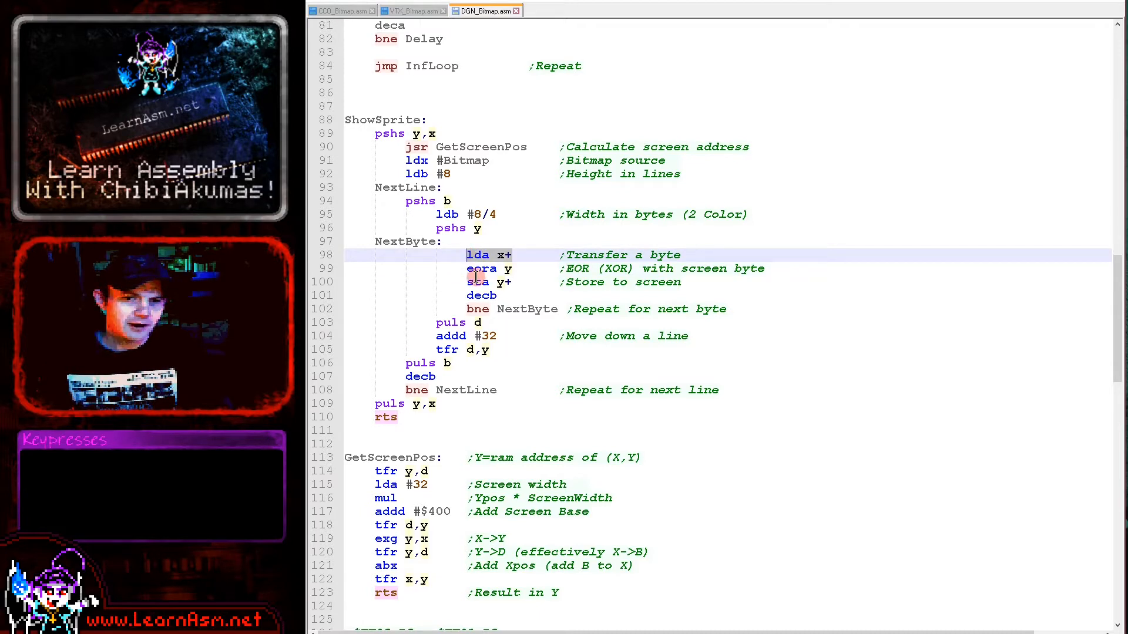
{"action": "left_click", "coordinate": [510, 281]}
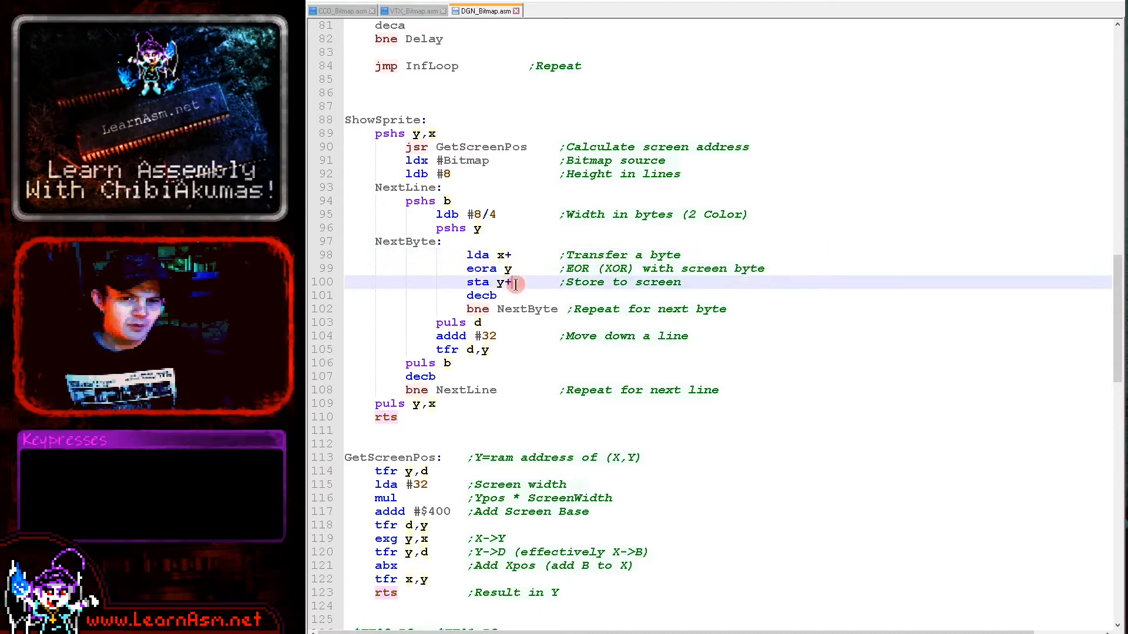
{"action": "left_click", "coordinate": [506, 255]}
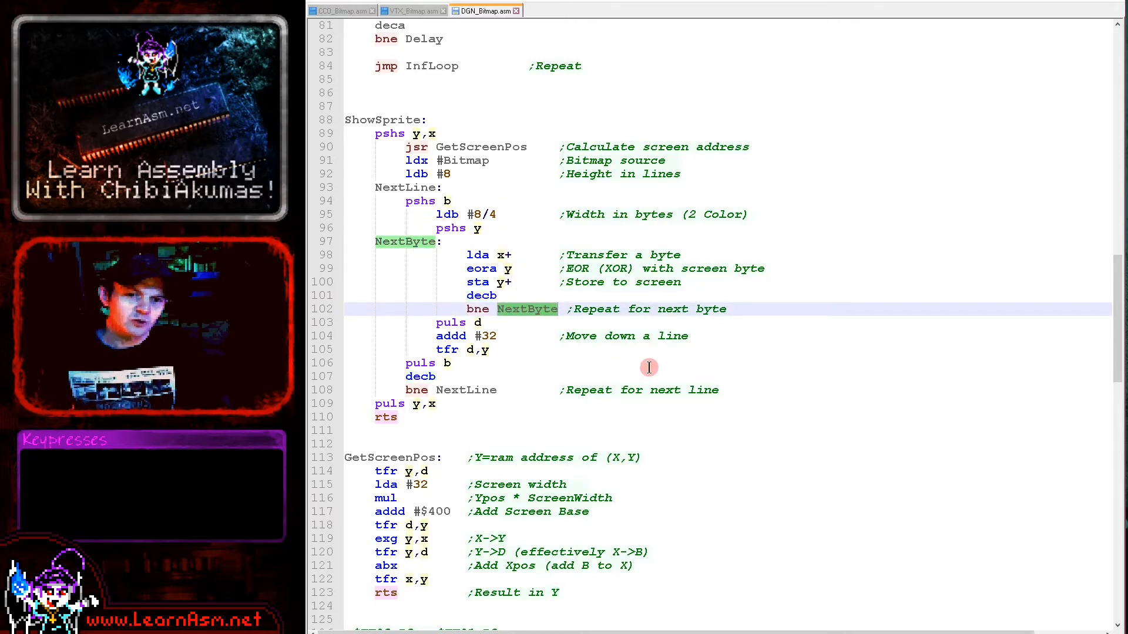
{"action": "left_click", "coordinate": [459, 322]}
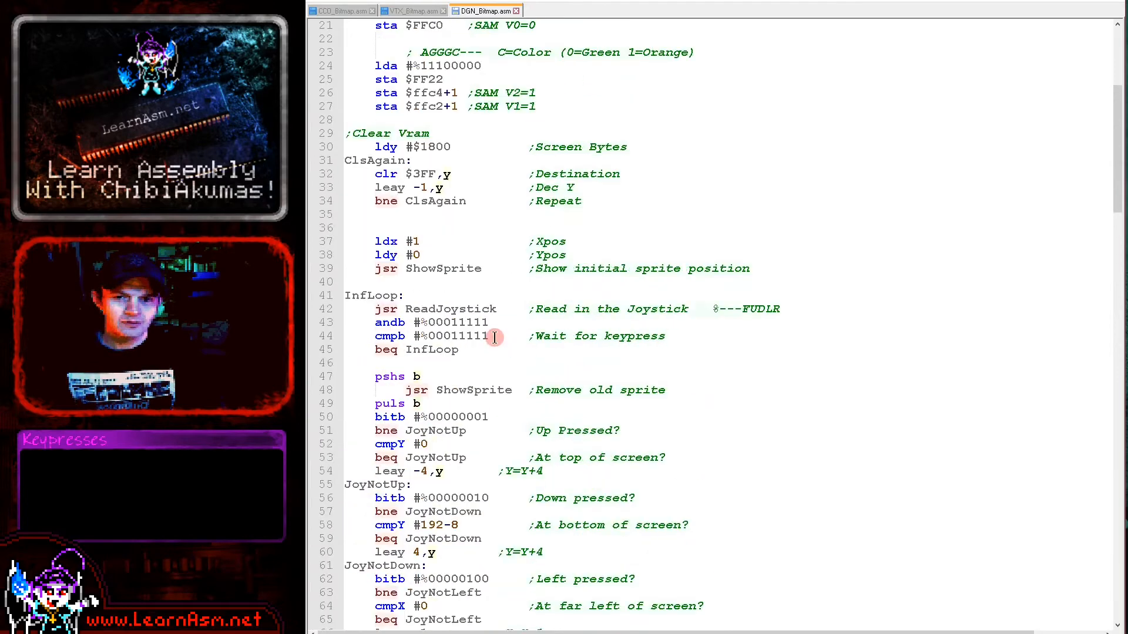
- Open DGN_KeyJoyTest.asm, then scroll DGN_Bitmap.asm down to the ReadJoystick routine
{"action": "scroll", "scroll_direction": "up", "scroll_amount": 3}
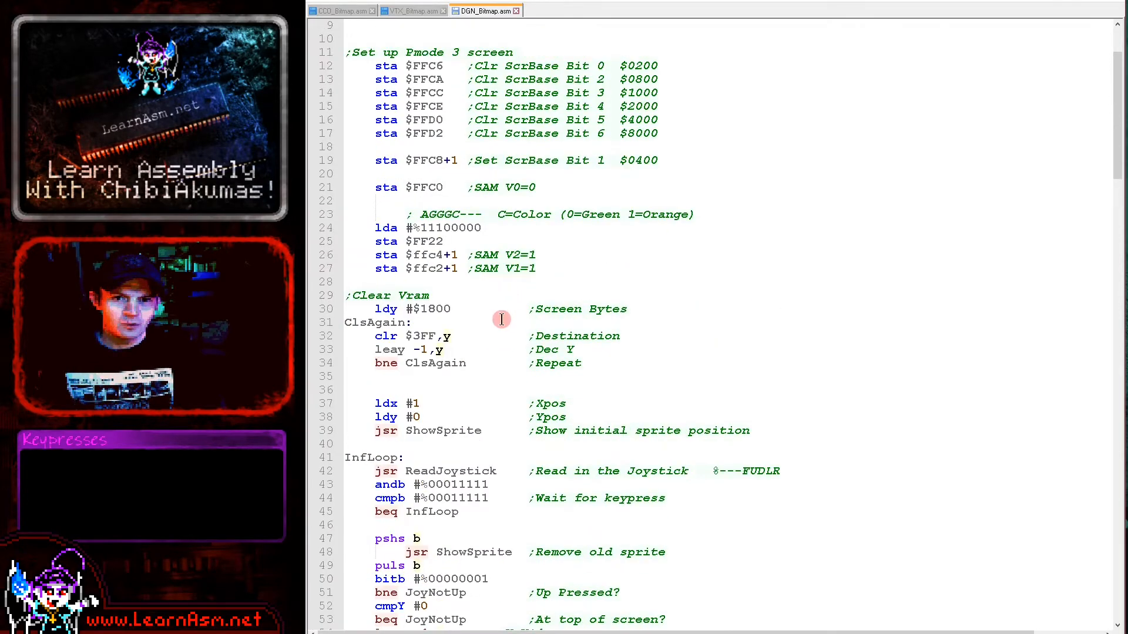
{"action": "left_click_drag", "start_coordinate": [501, 320], "coordinate": [572, 449]}
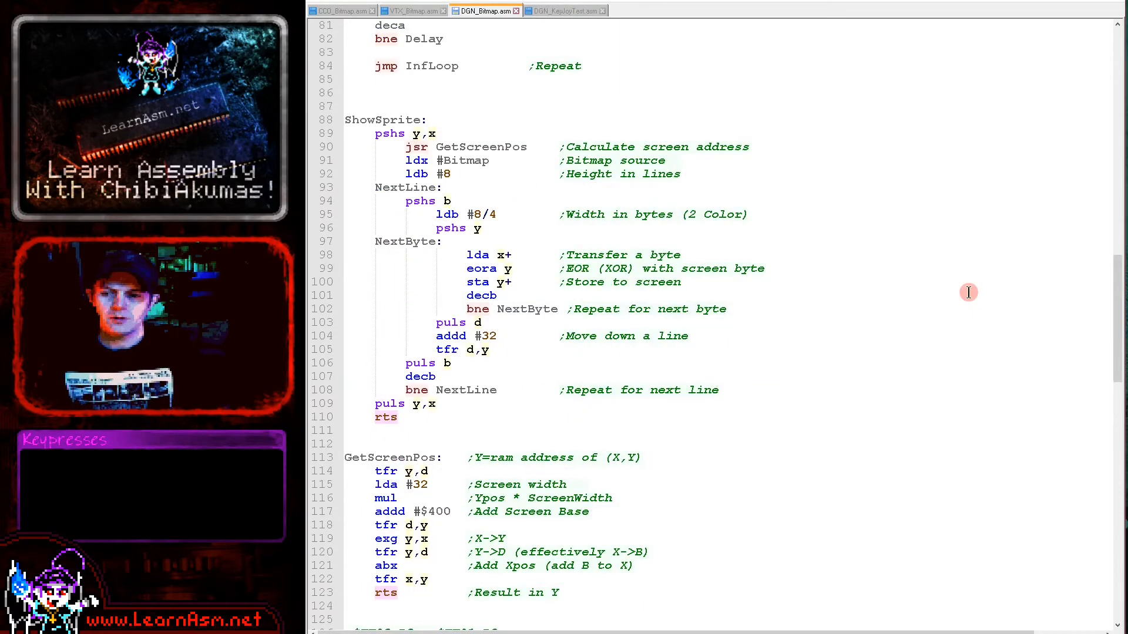
{"action": "scroll", "scroll_direction": "down", "scroll_amount": 3}
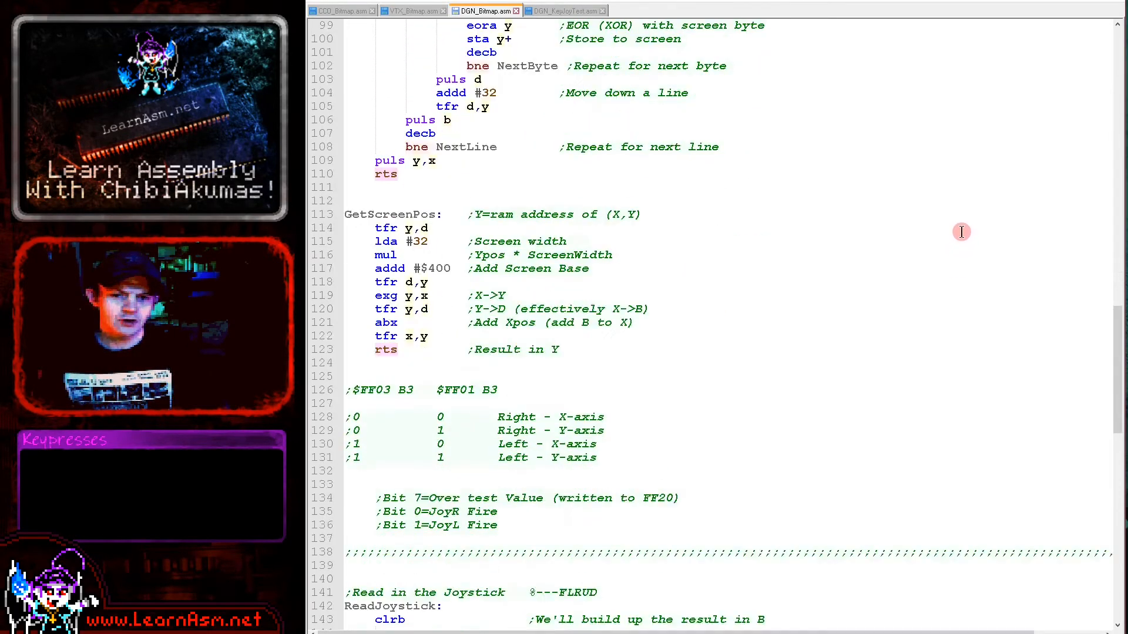
{"action": "scroll", "scroll_direction": "down", "scroll_amount": 3}
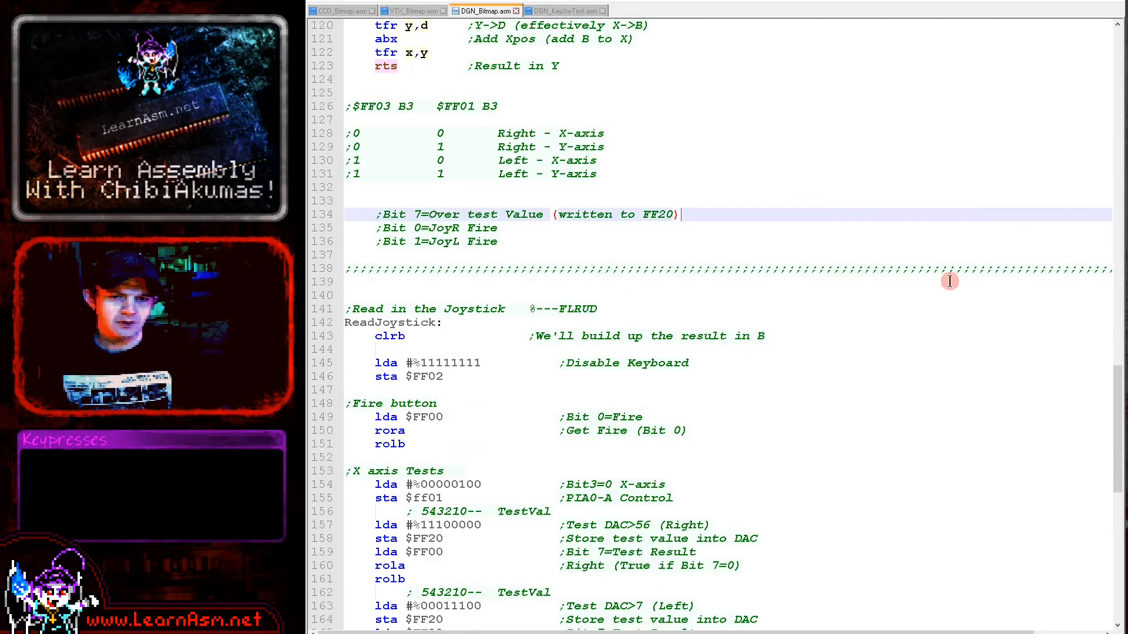
{"action": "scroll", "scroll_direction": "down", "scroll_amount": 3}
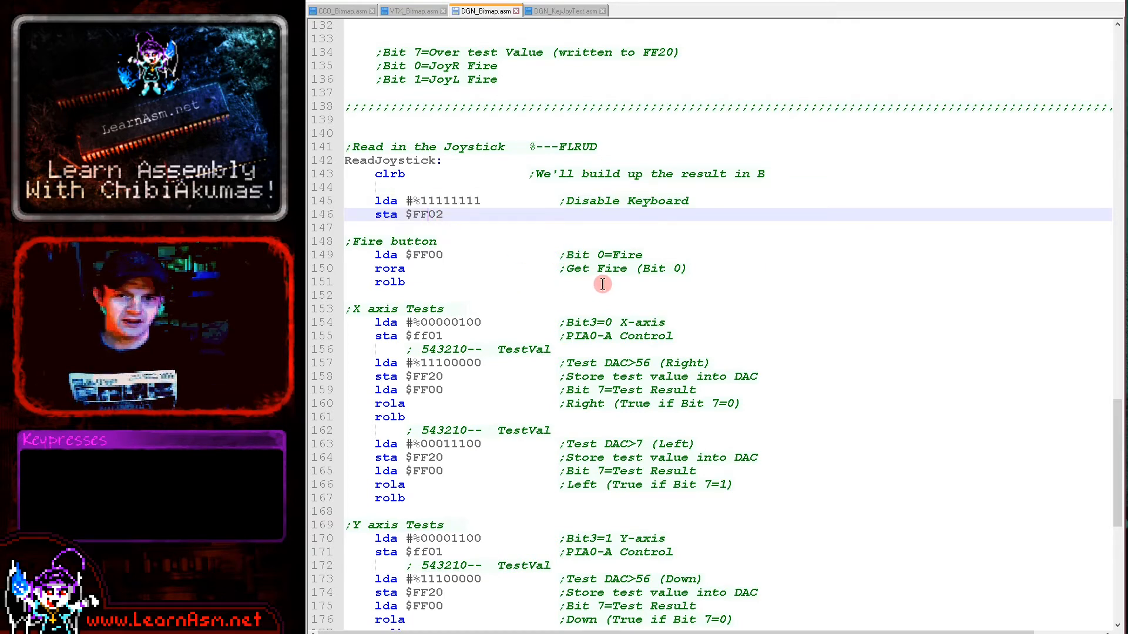
{"action": "mouse_move", "coordinate": [541, 274]}
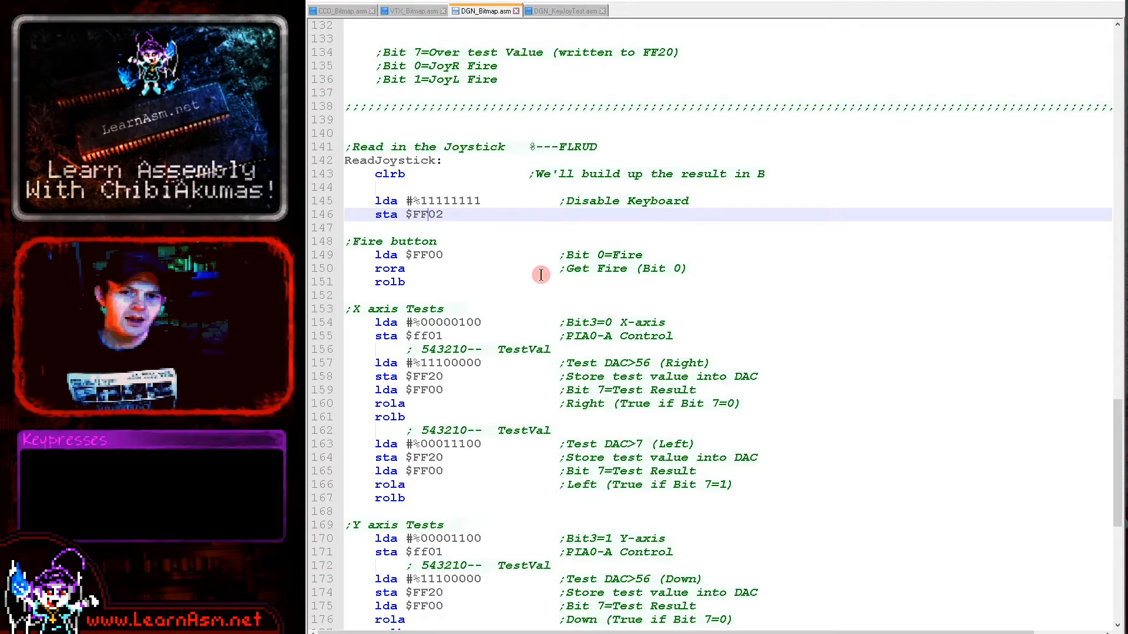
{"action": "mouse_move", "coordinate": [435, 269]}
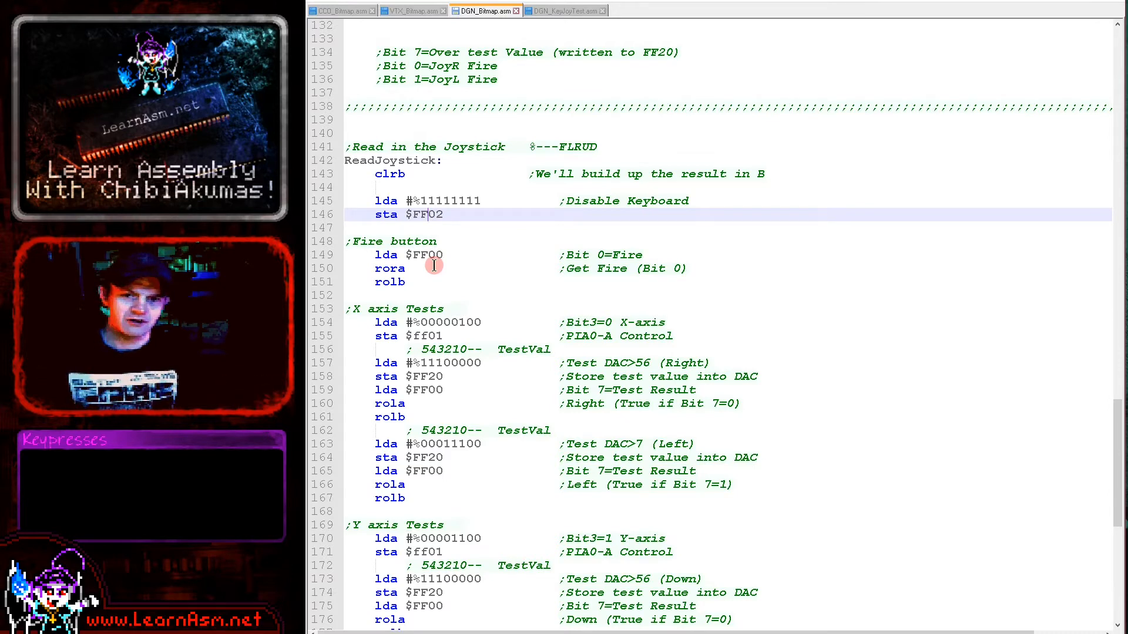
{"action": "double_click", "coordinate": [390, 268]}
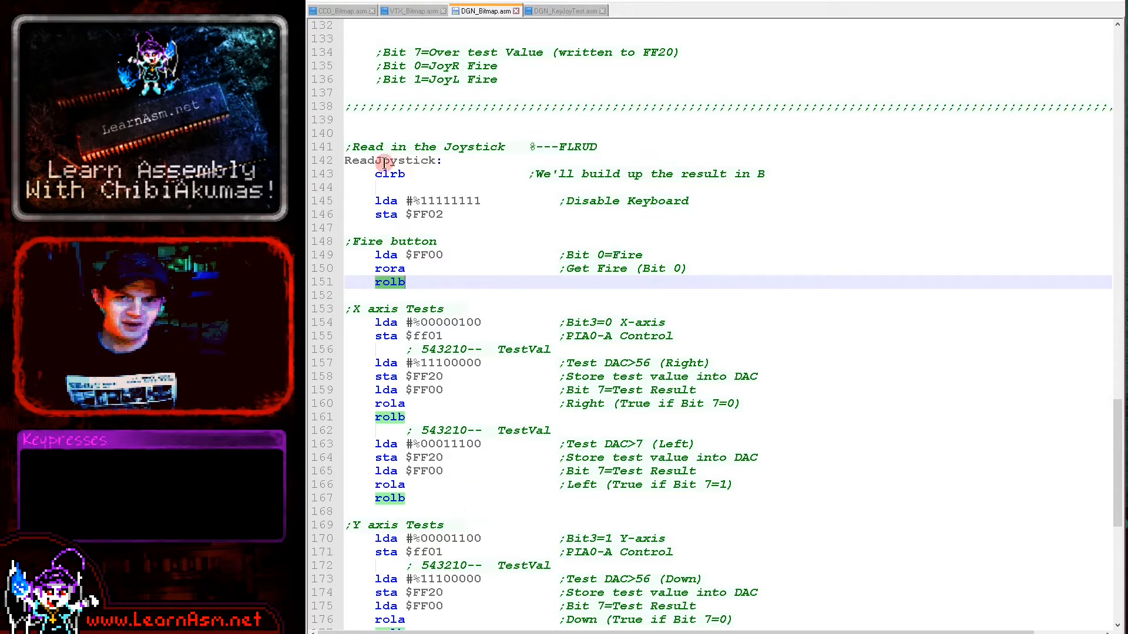
{"action": "mouse_move", "coordinate": [458, 226]}
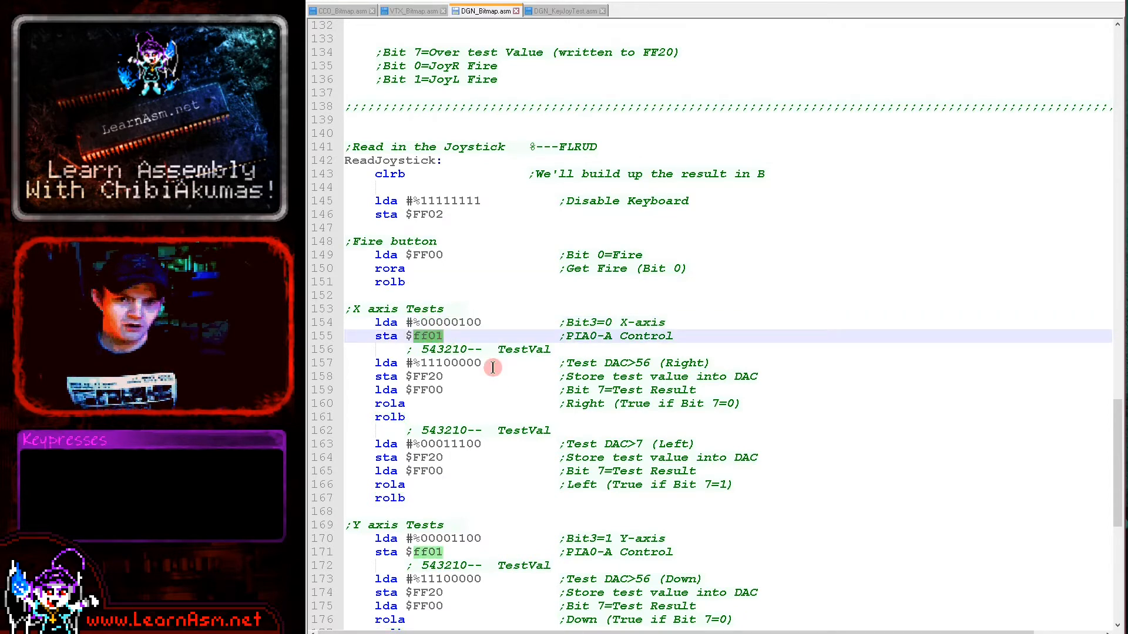
{"action": "mouse_move", "coordinate": [530, 391]}
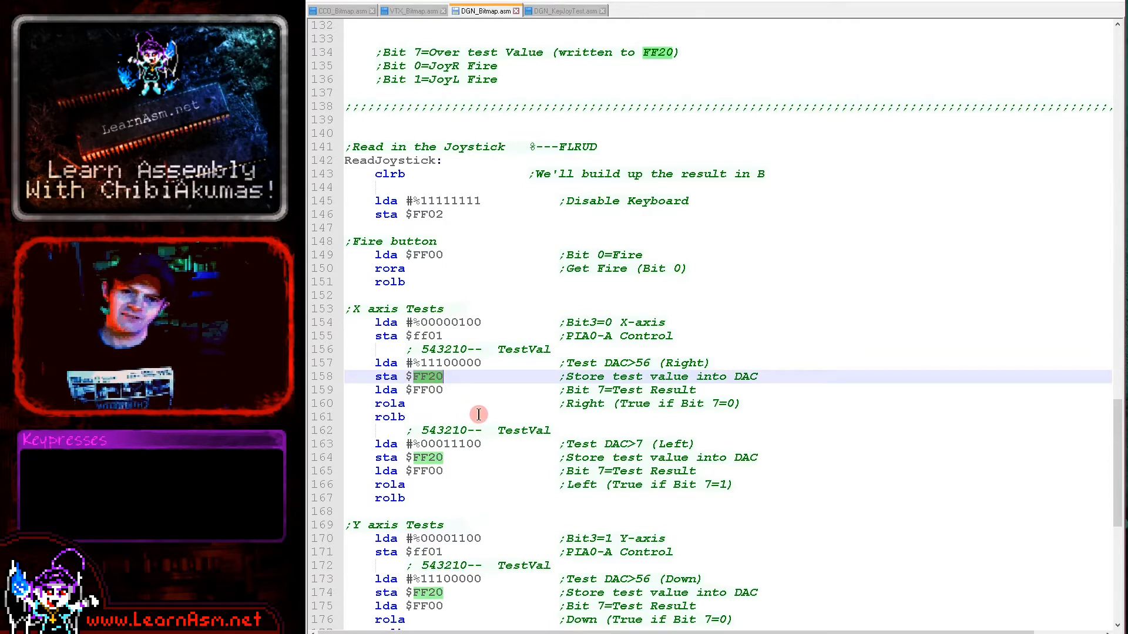
{"action": "left_click", "coordinate": [437, 390]}
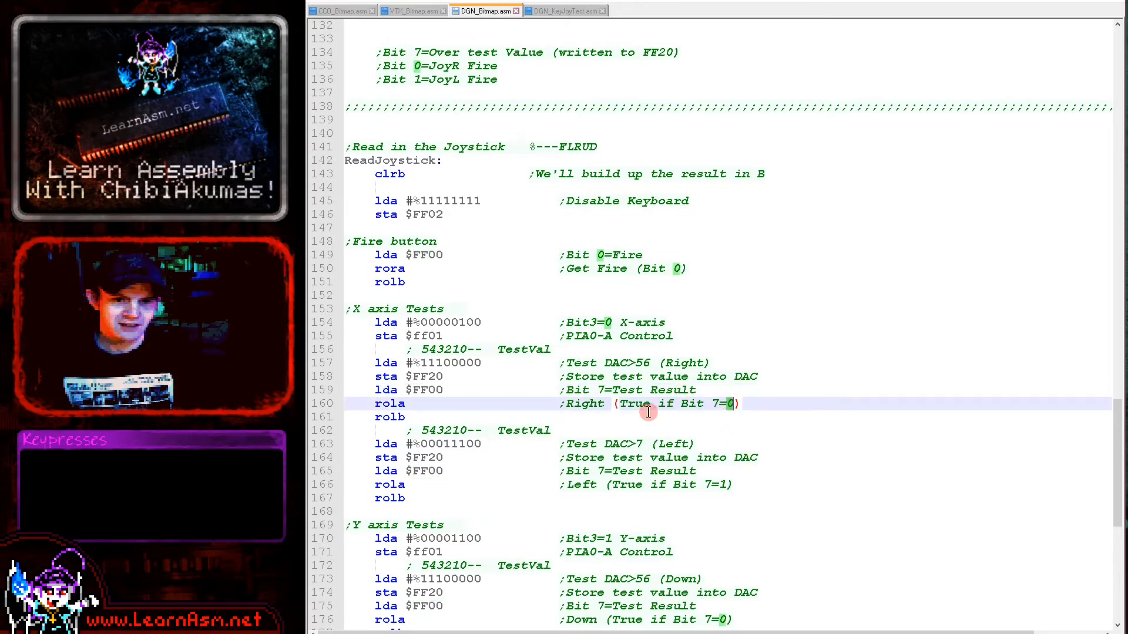
{"action": "double_click", "coordinate": [584, 403]}
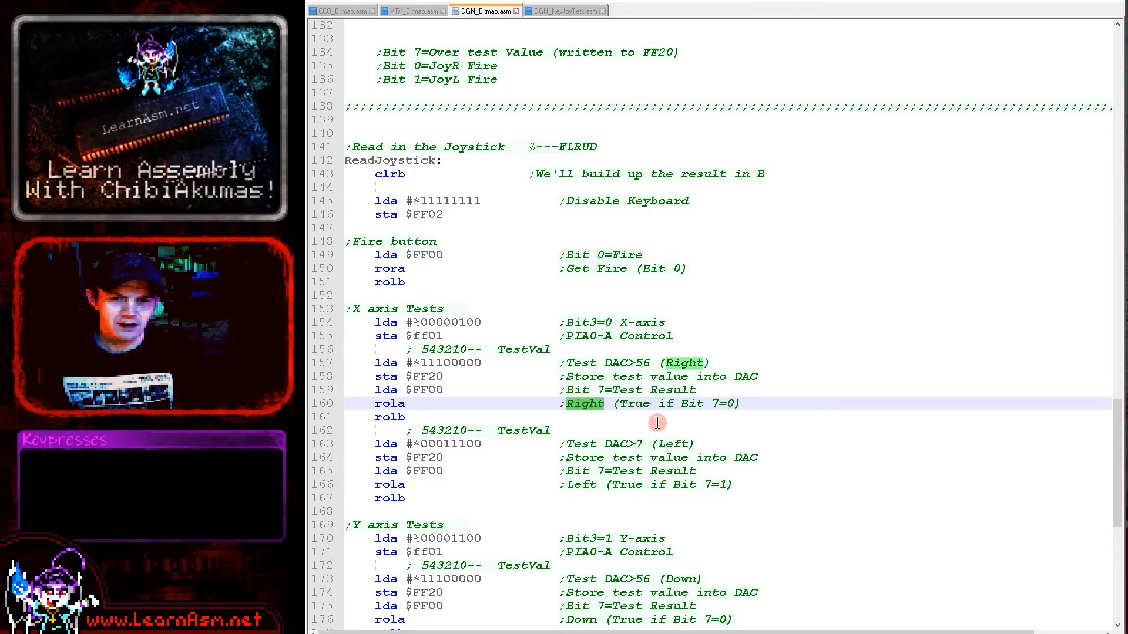
{"action": "scroll", "scroll_direction": "down", "scroll_amount": 3}
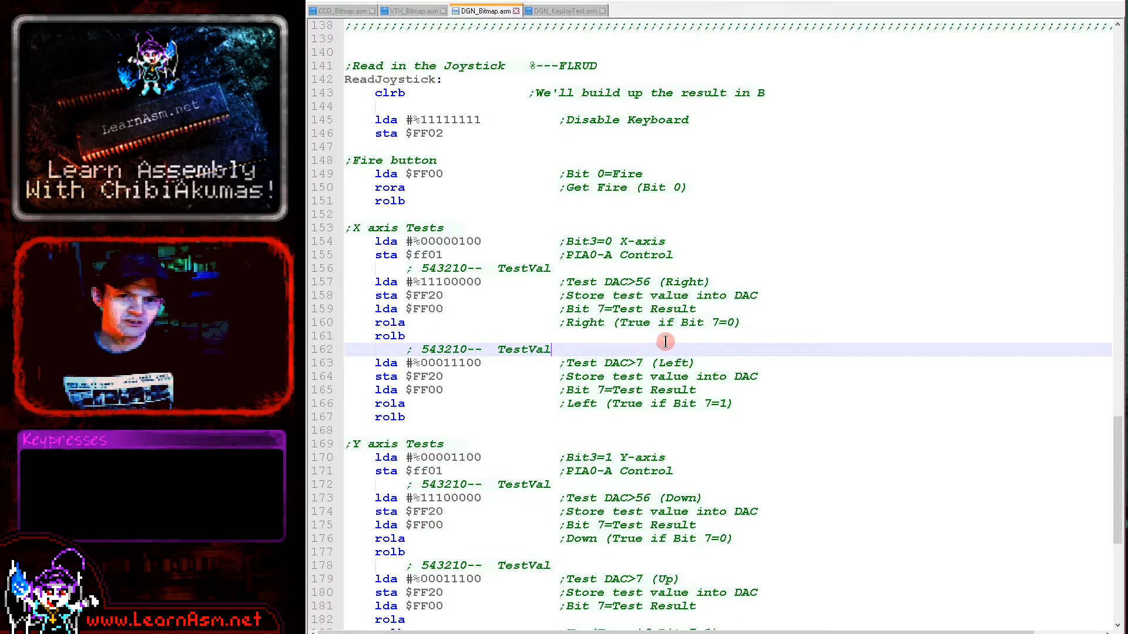
{"action": "left_click_drag", "start_coordinate": [666, 341], "coordinate": [423, 268]}
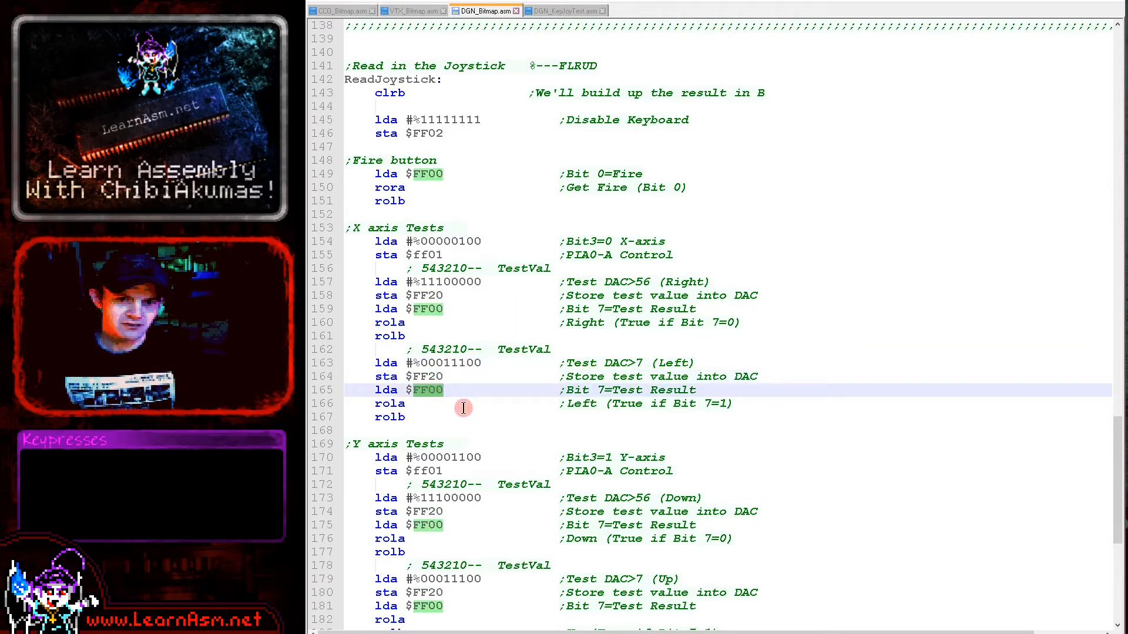
{"action": "mouse_move", "coordinate": [589, 414]}
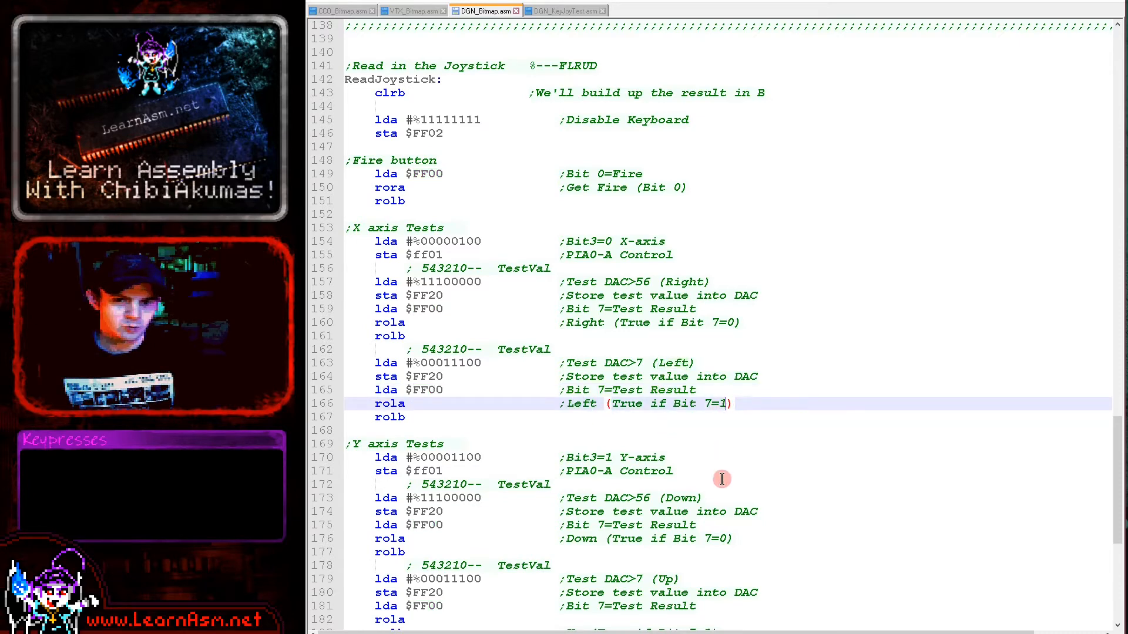
{"action": "scroll", "scroll_direction": "down", "scroll_amount": 3}
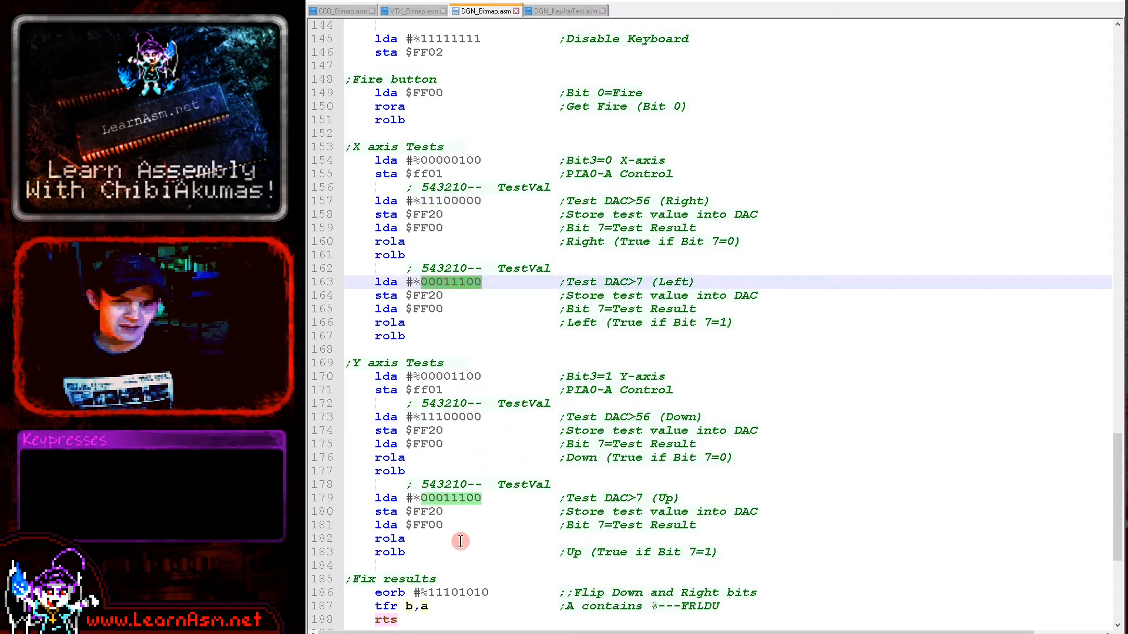
{"action": "mouse_move", "coordinate": [701, 548]}
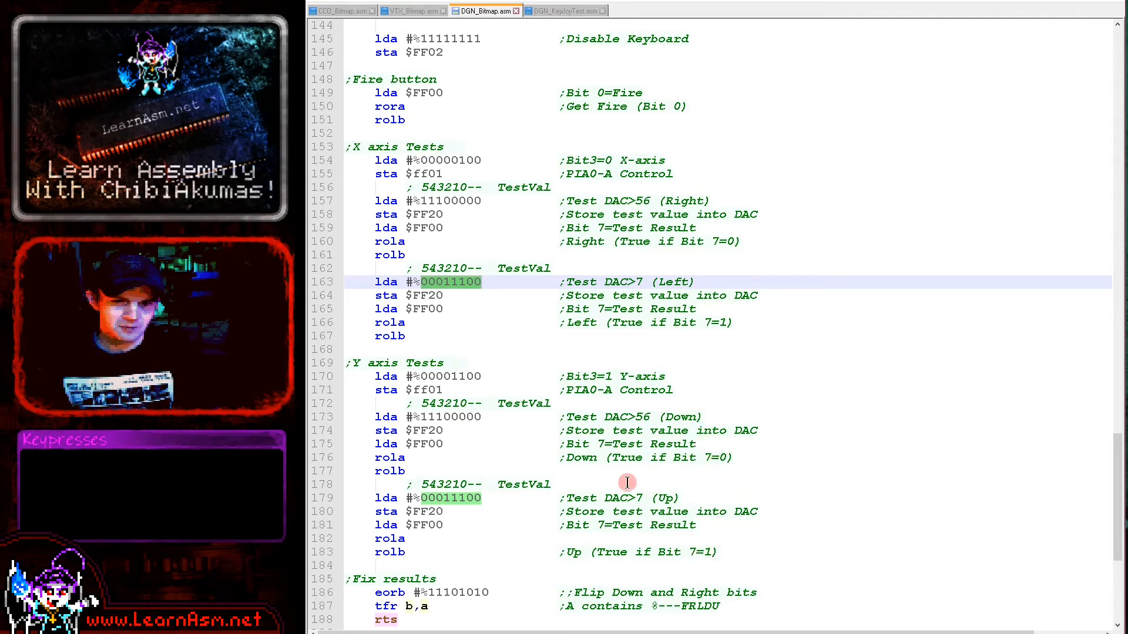
{"action": "scroll", "scroll_direction": "down", "scroll_amount": 3}
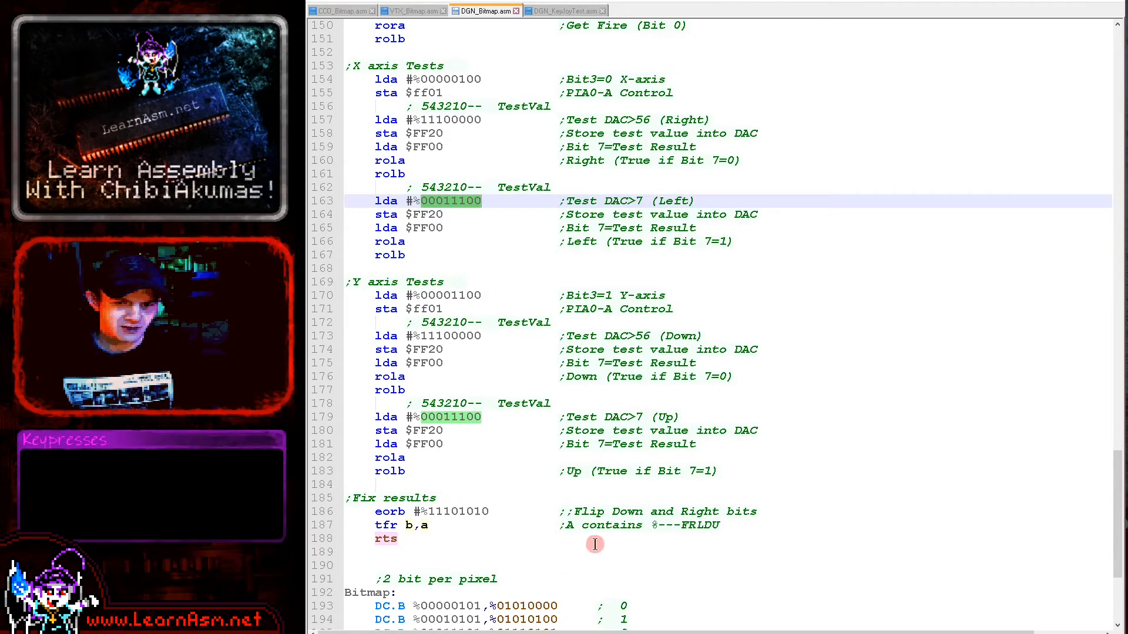
{"action": "mouse_move", "coordinate": [518, 512]}
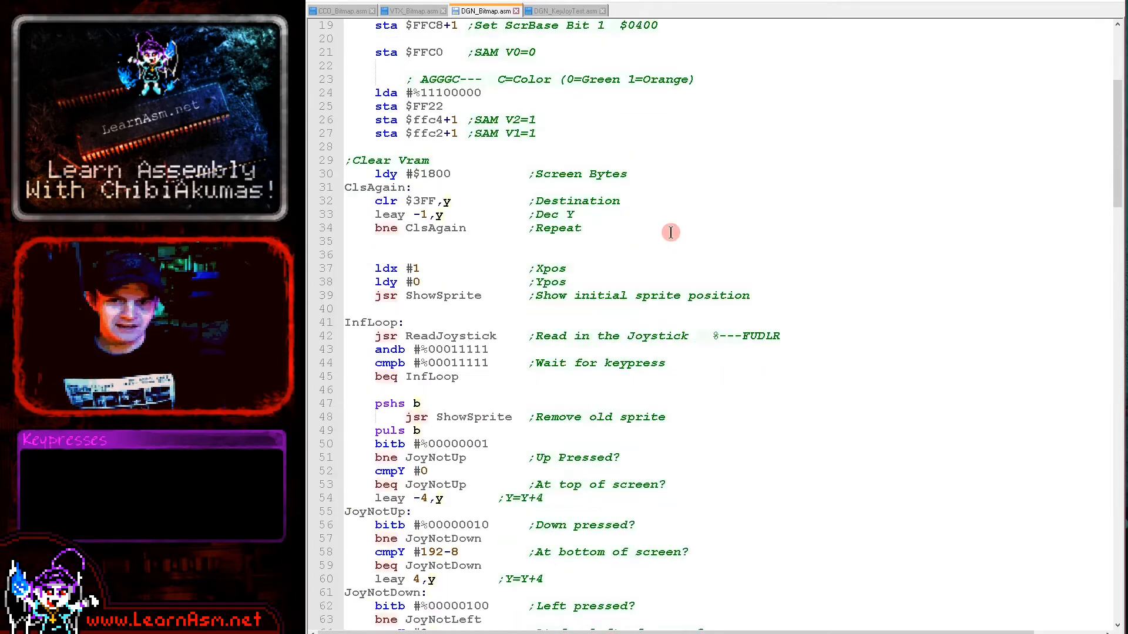
{"action": "scroll", "scroll_direction": "down", "scroll_amount": 3}
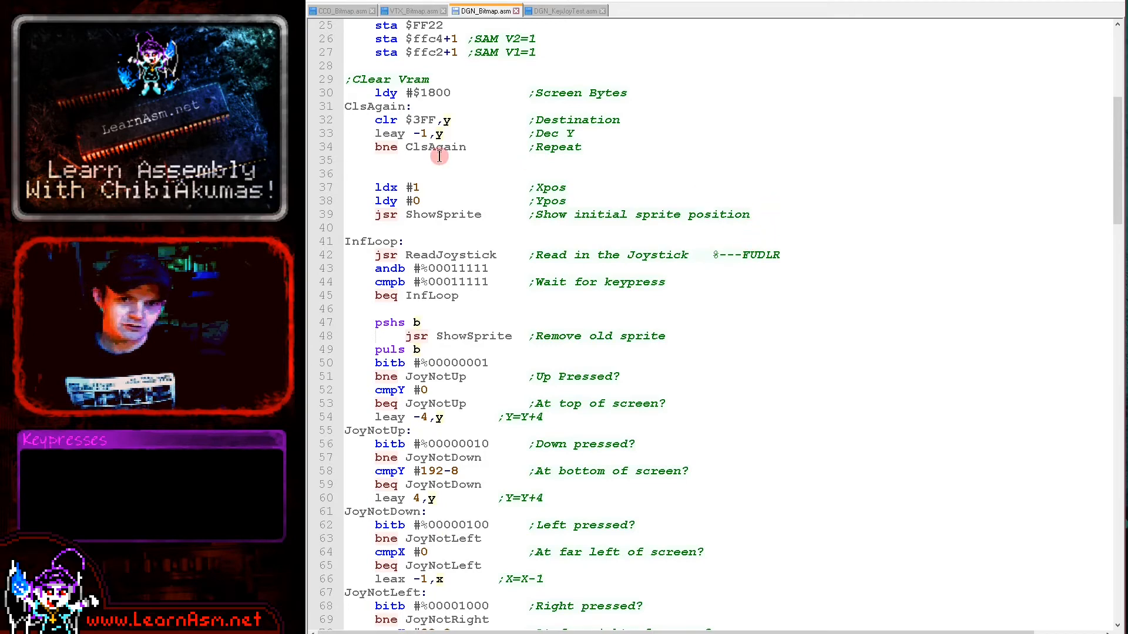
{"action": "double_click", "coordinate": [442, 215]}
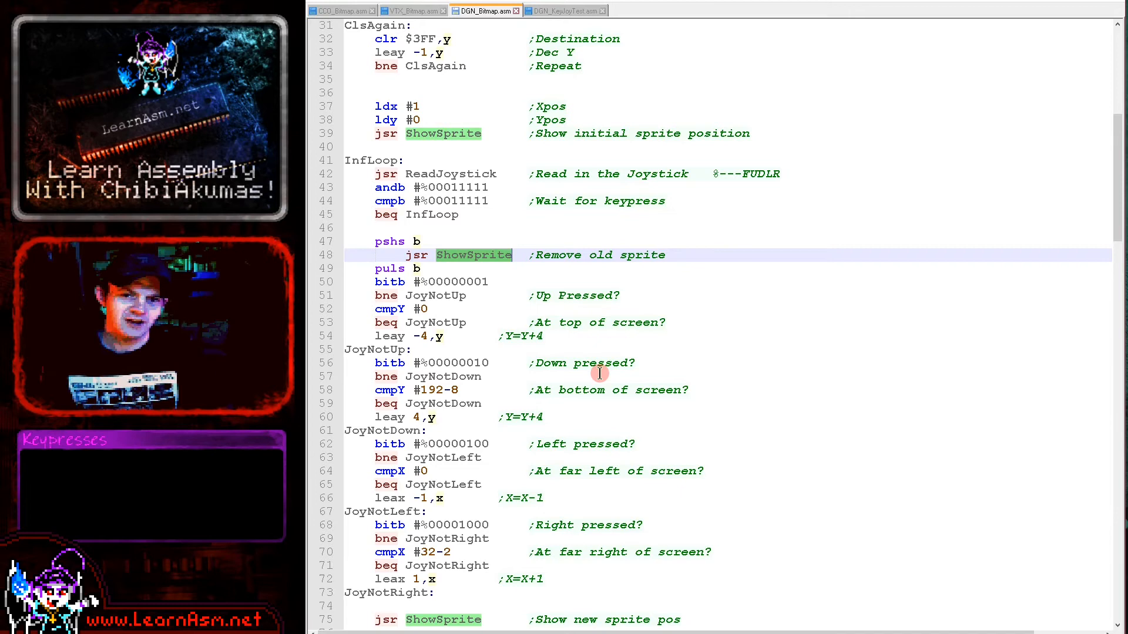
{"action": "mouse_move", "coordinate": [500, 281]}
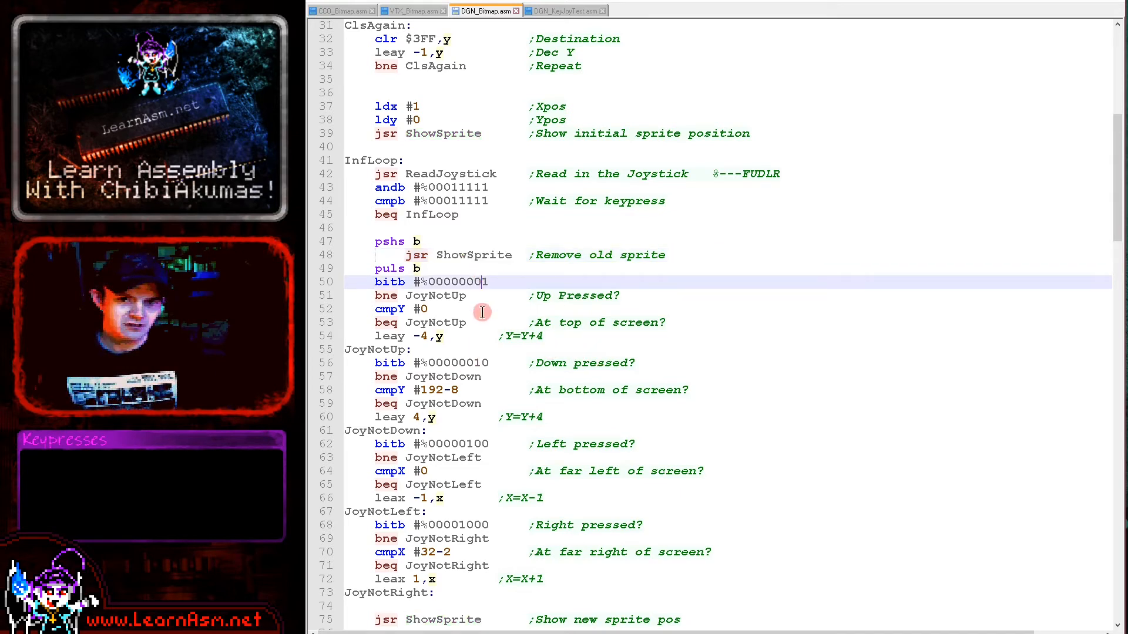
{"action": "mouse_move", "coordinate": [509, 382]}
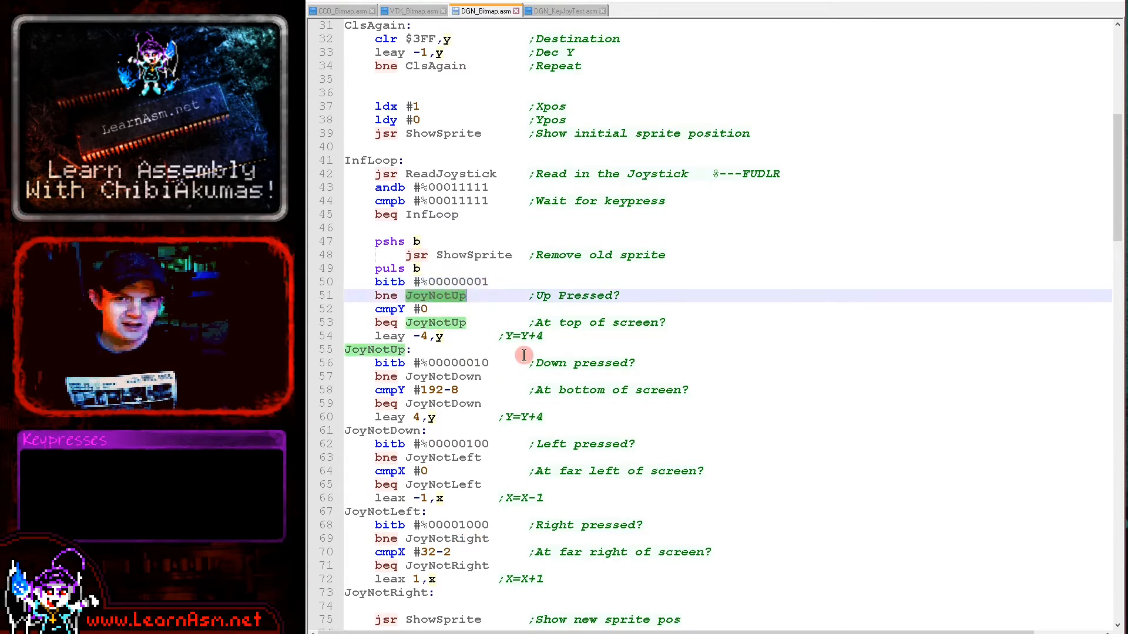
{"action": "mouse_move", "coordinate": [427, 410]}
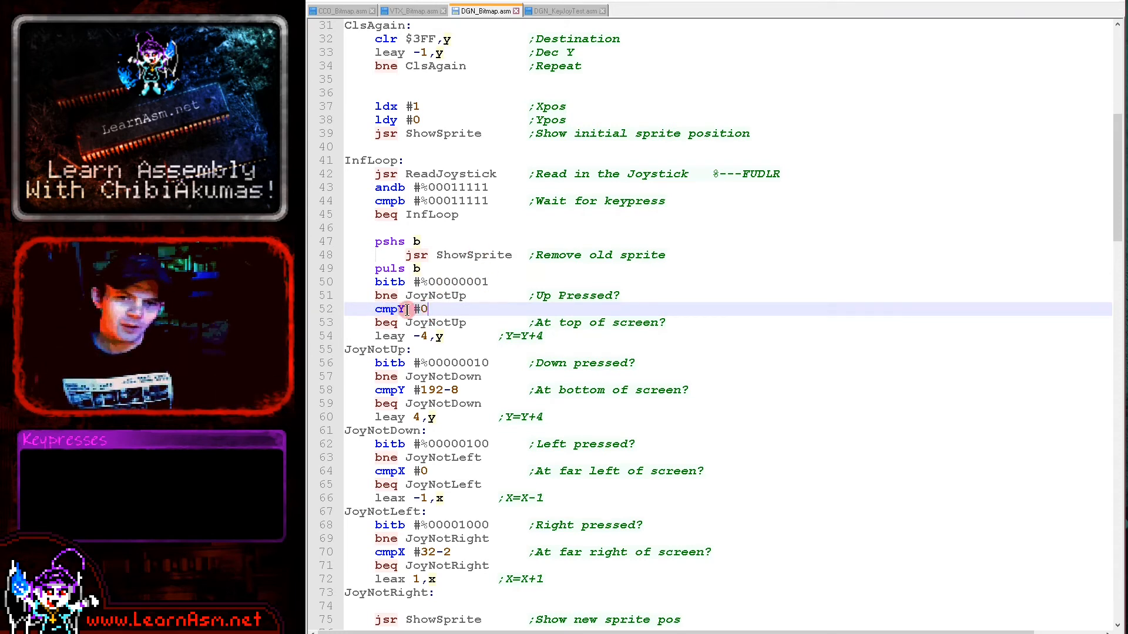
{"action": "double_click", "coordinate": [419, 309]}
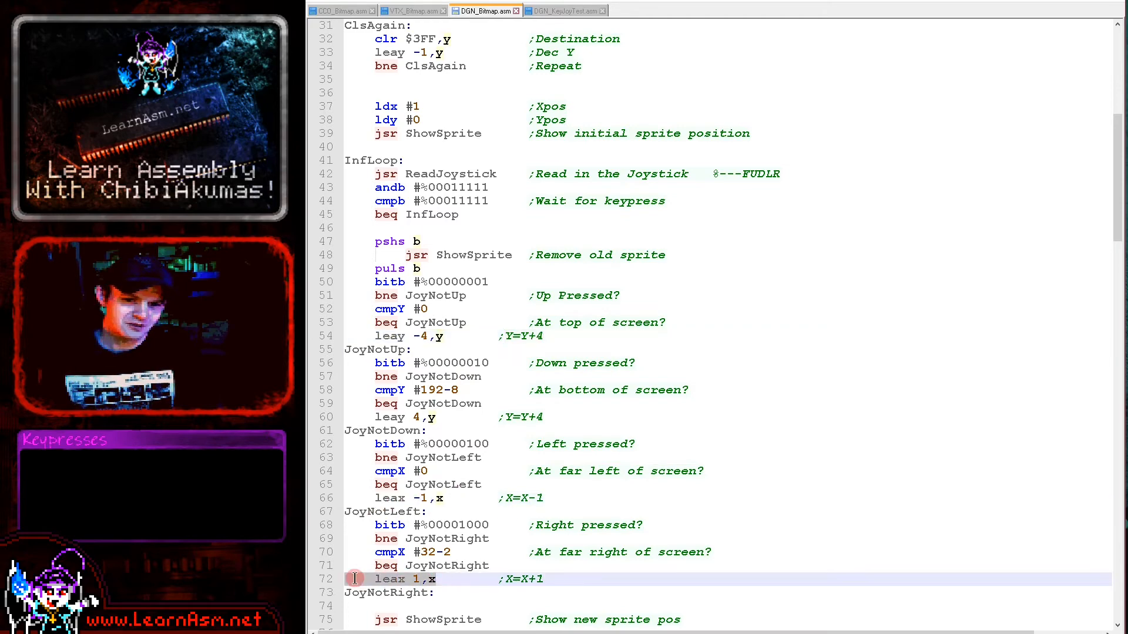
{"action": "mouse_move", "coordinate": [471, 477]}
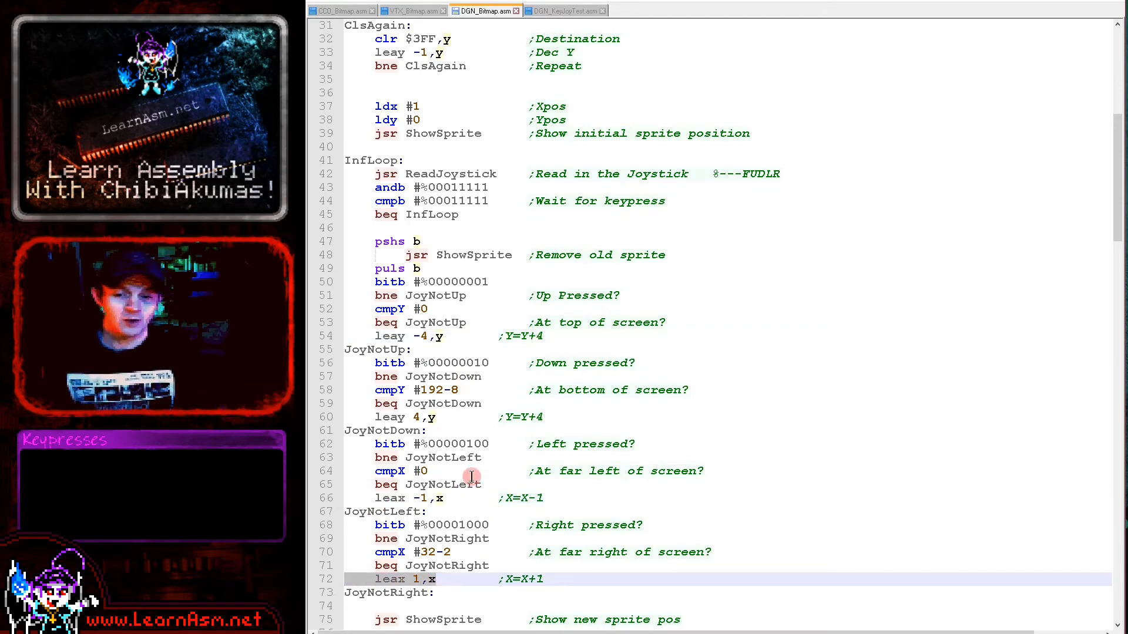
{"action": "scroll", "scroll_direction": "down", "scroll_amount": 3}
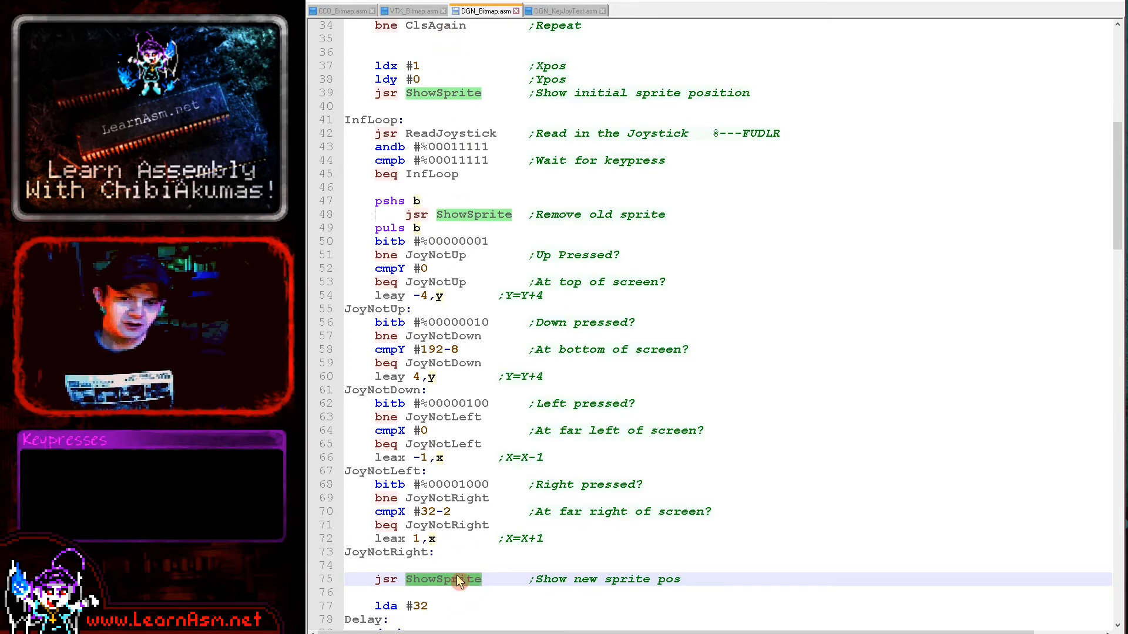
{"action": "scroll", "scroll_direction": "down", "scroll_amount": 3}
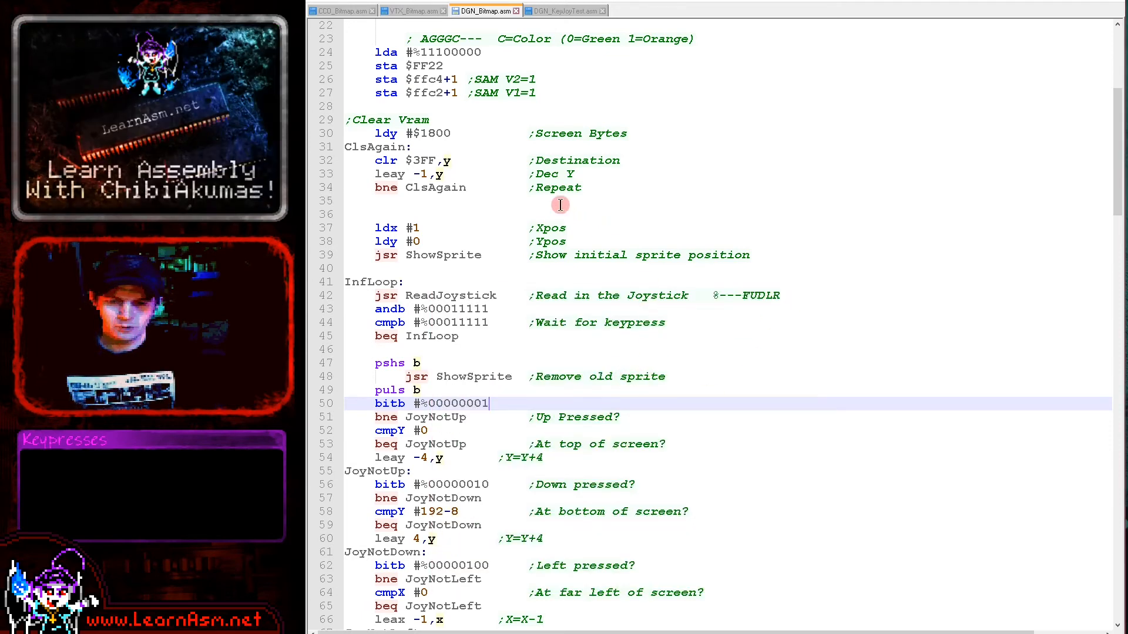
{"action": "scroll", "scroll_direction": "down", "scroll_amount": 3}
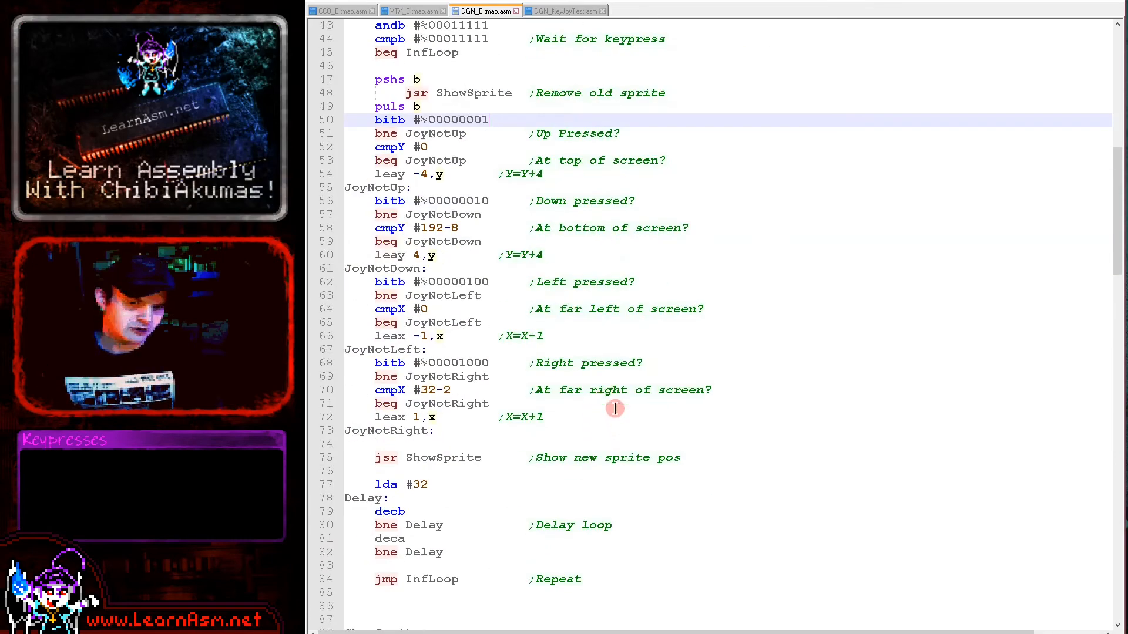
{"action": "scroll", "scroll_direction": "down", "scroll_amount": 3}
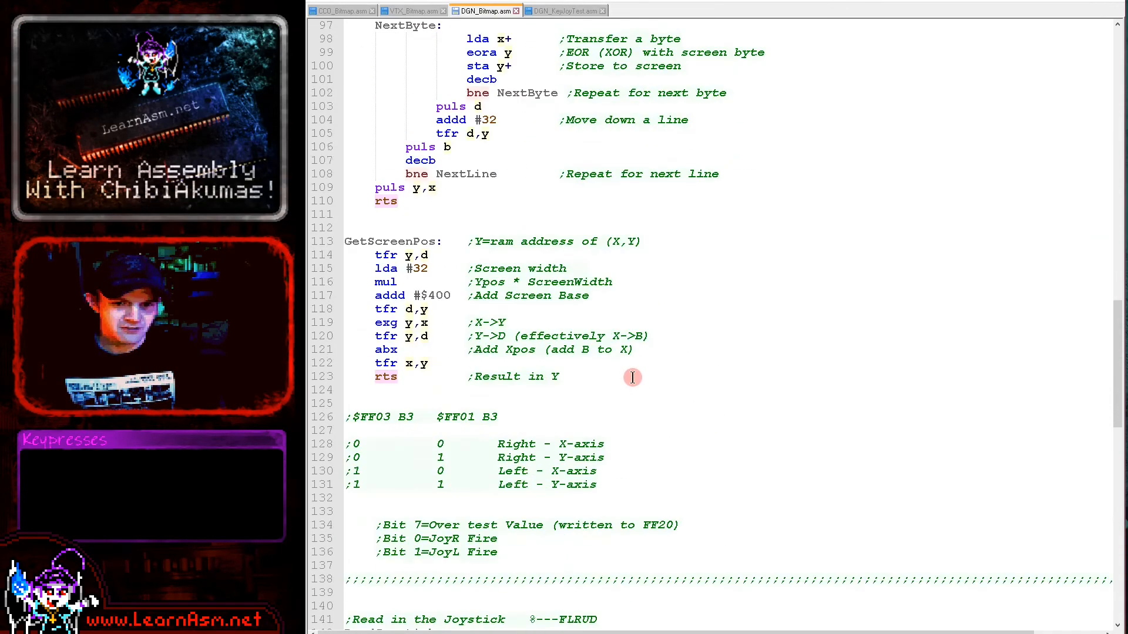
{"action": "scroll", "scroll_direction": "down", "scroll_amount": 3}
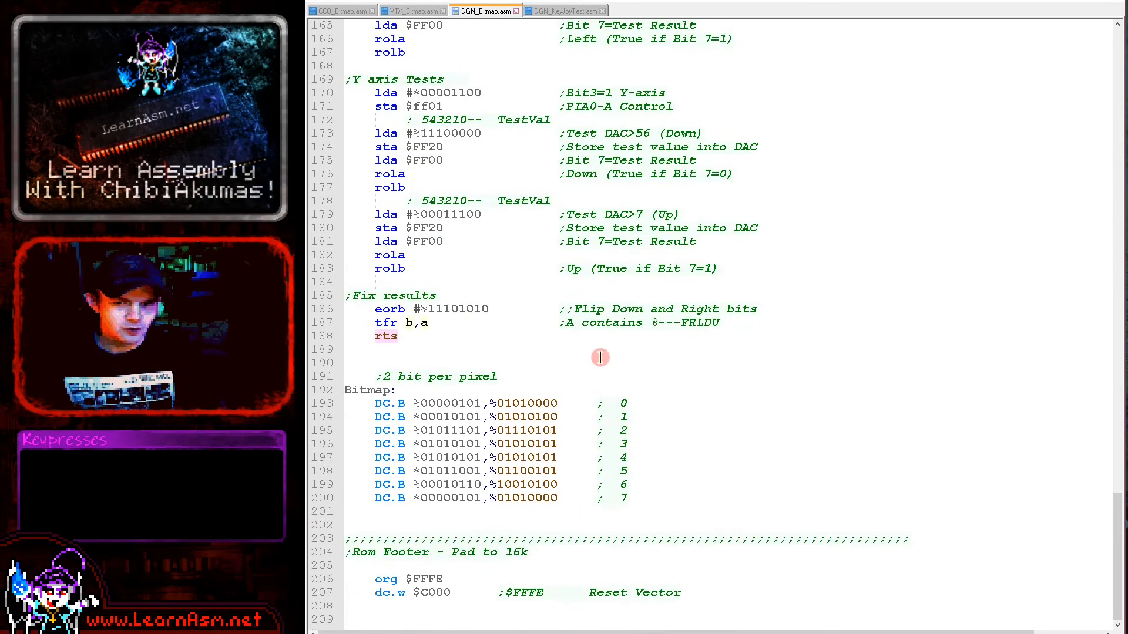
{"action": "mouse_move", "coordinate": [525, 384]}
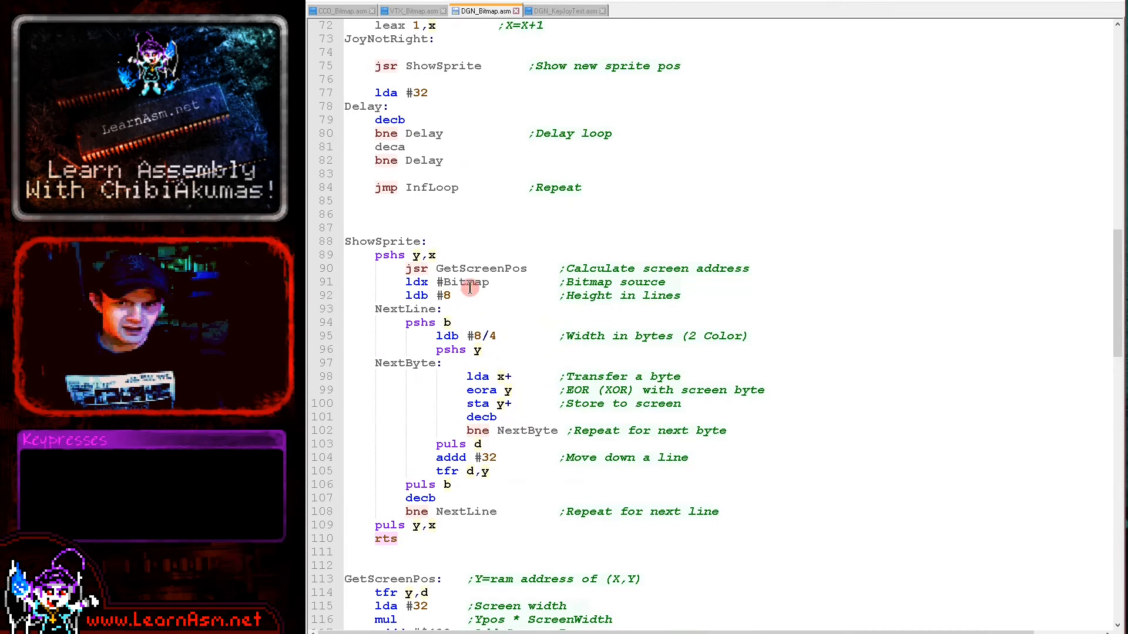
{"action": "double_click", "coordinate": [466, 281]}
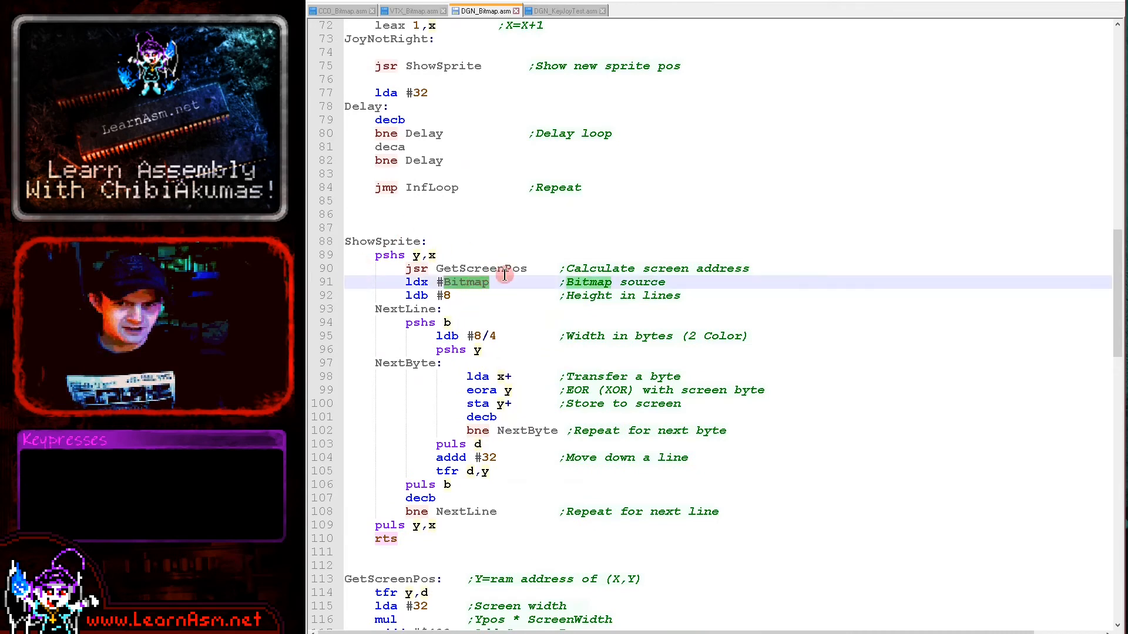
{"action": "mouse_move", "coordinate": [520, 368]}
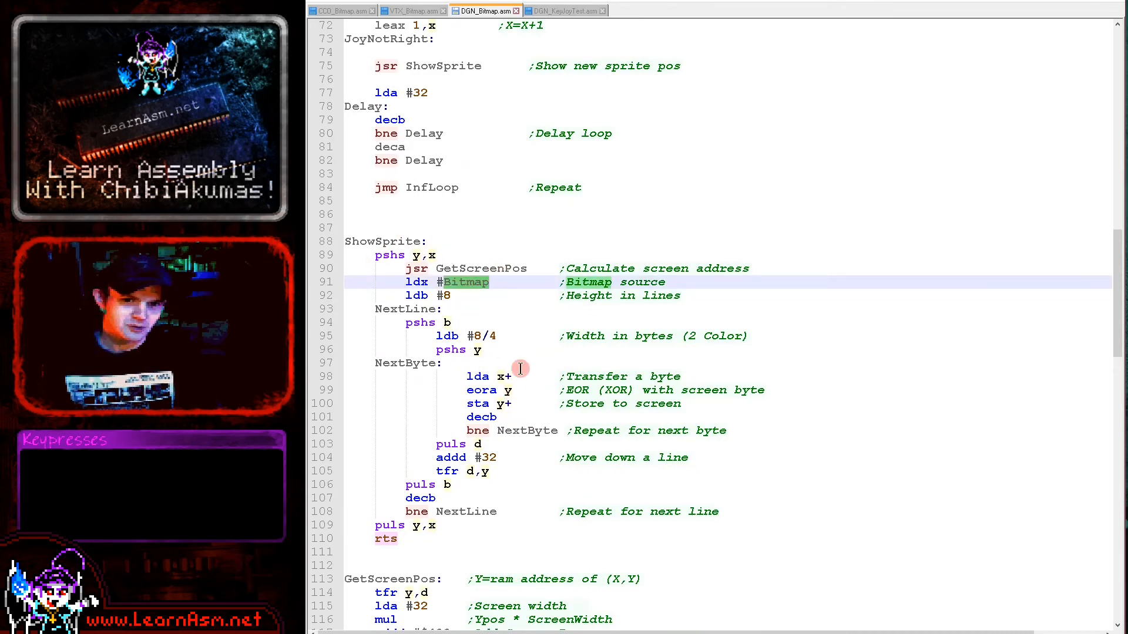
{"action": "mouse_move", "coordinate": [547, 415]}
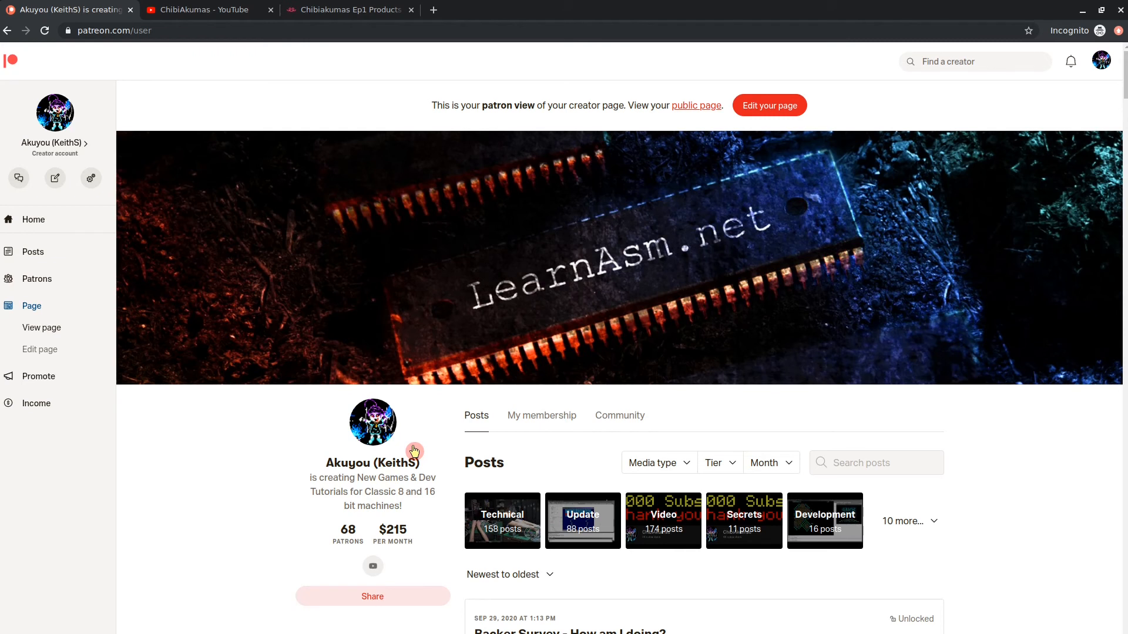
{"action": "mouse_move", "coordinate": [412, 501]}
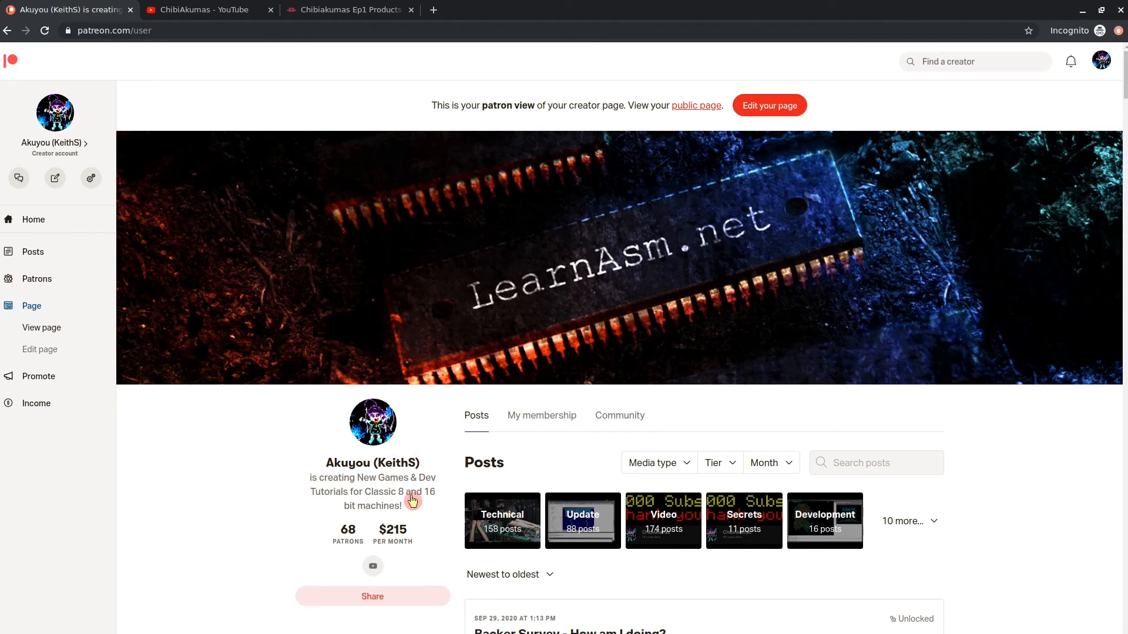
- Scroll through the Patreon weekly update post, then switch to the ChibiAkumas YouTube channel
{"action": "scroll", "scroll_direction": "down", "scroll_amount": 3}
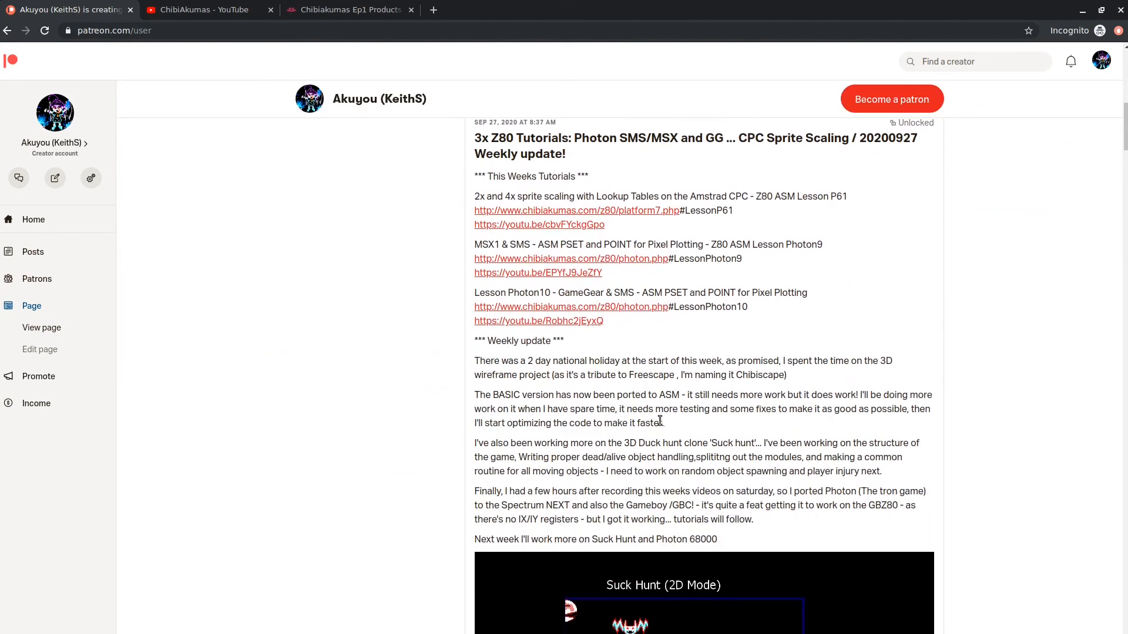
{"action": "scroll", "scroll_direction": "down", "scroll_amount": 3}
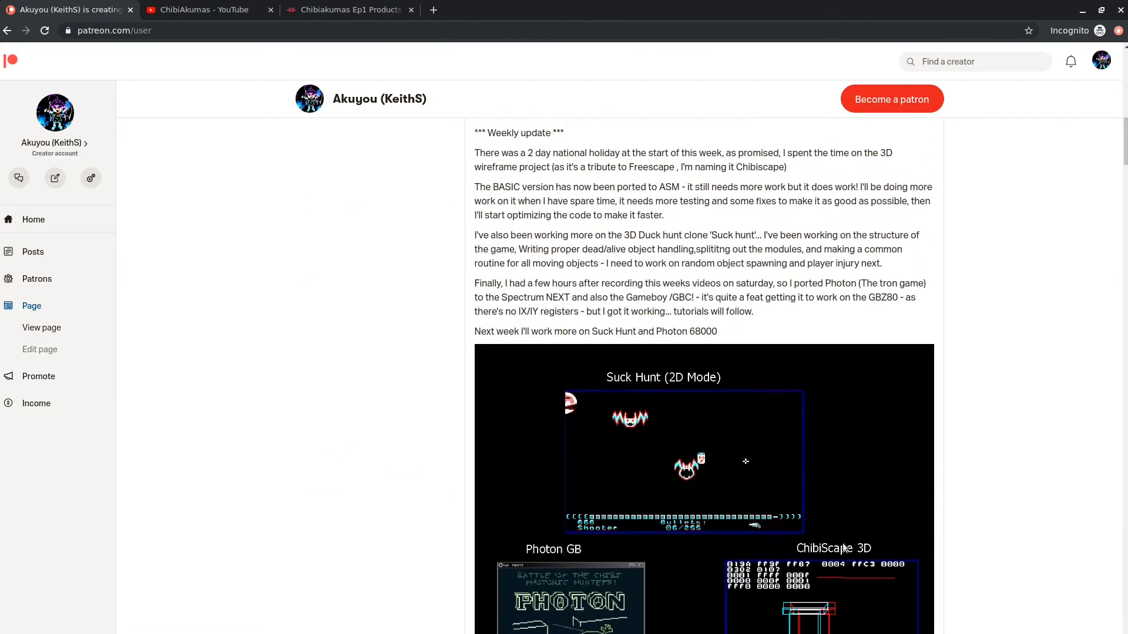
{"action": "scroll", "scroll_direction": "down", "scroll_amount": 3}
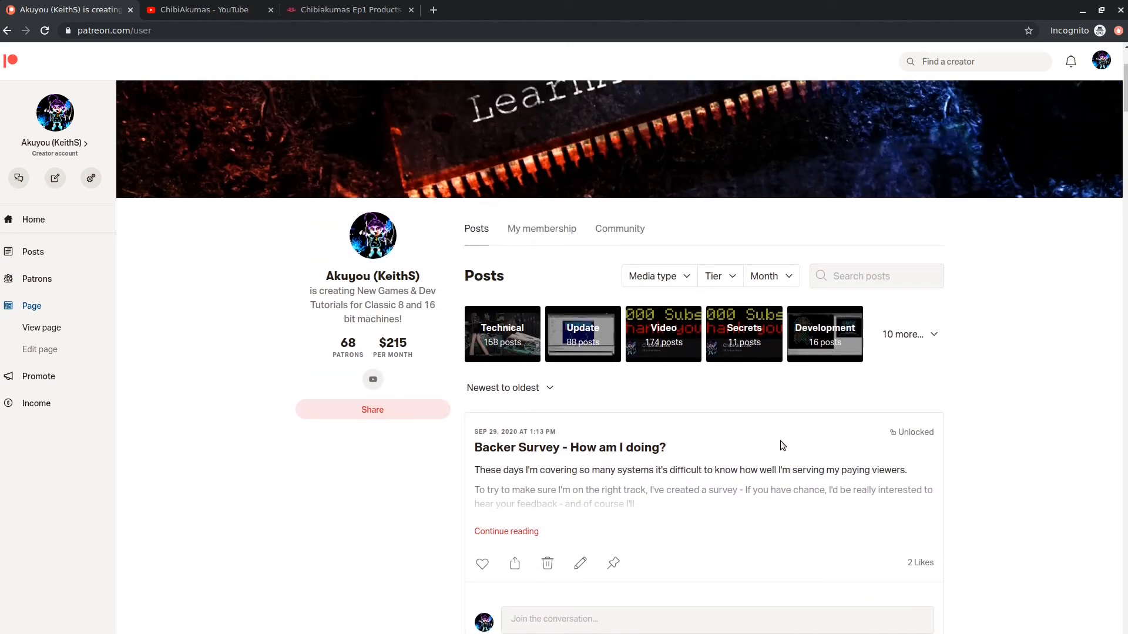
{"action": "mouse_move", "coordinate": [767, 463]}
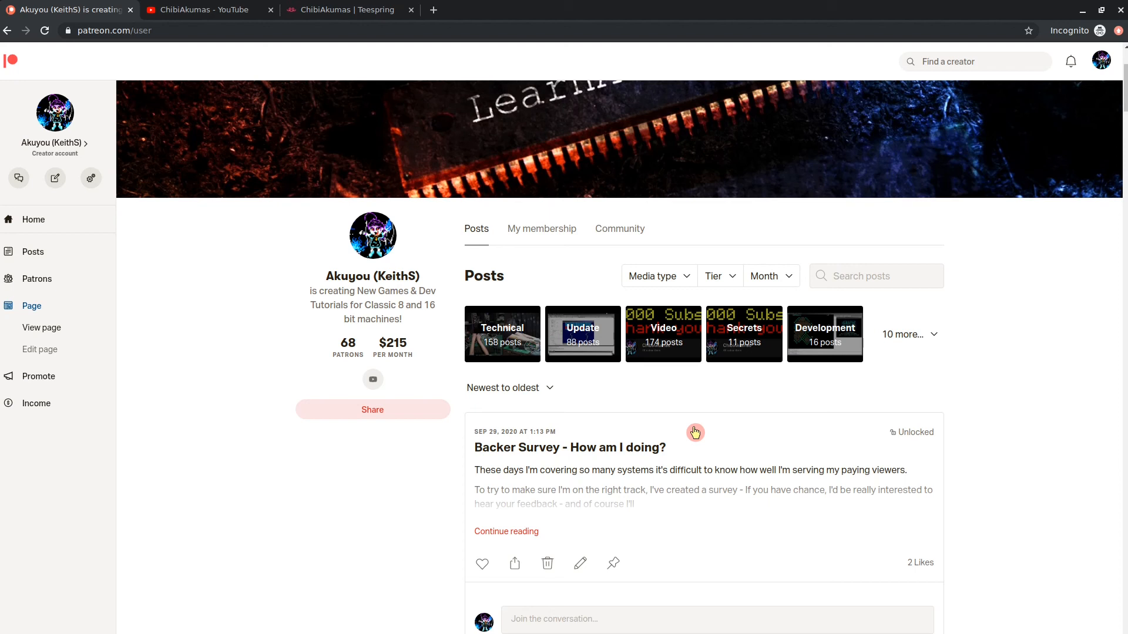
{"action": "mouse_move", "coordinate": [468, 413]}
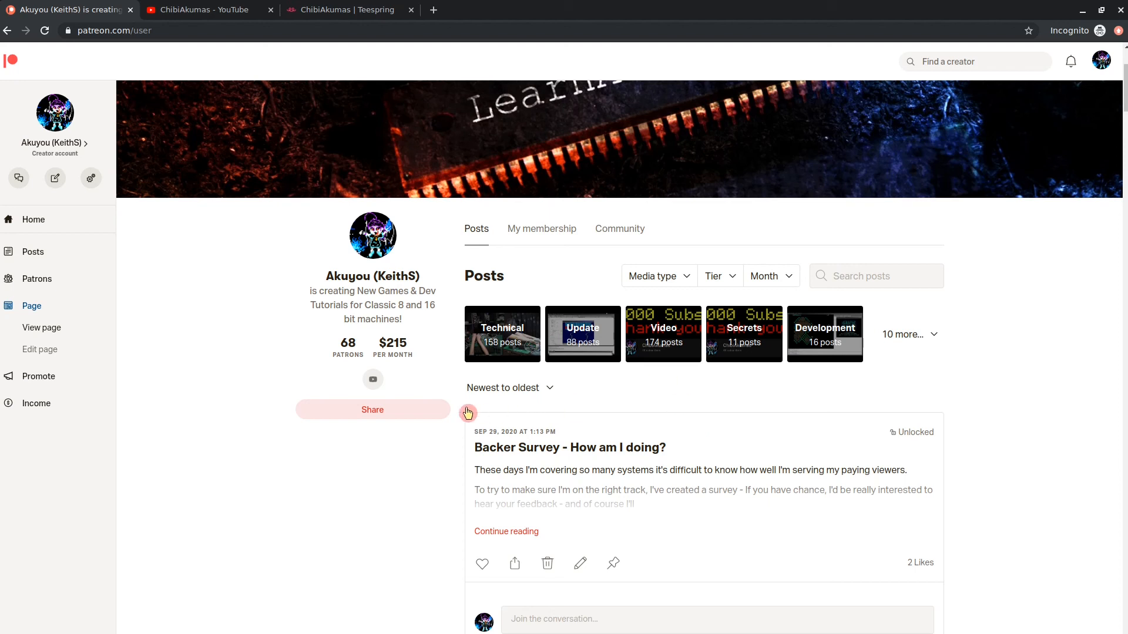
{"action": "mouse_move", "coordinate": [555, 444]}
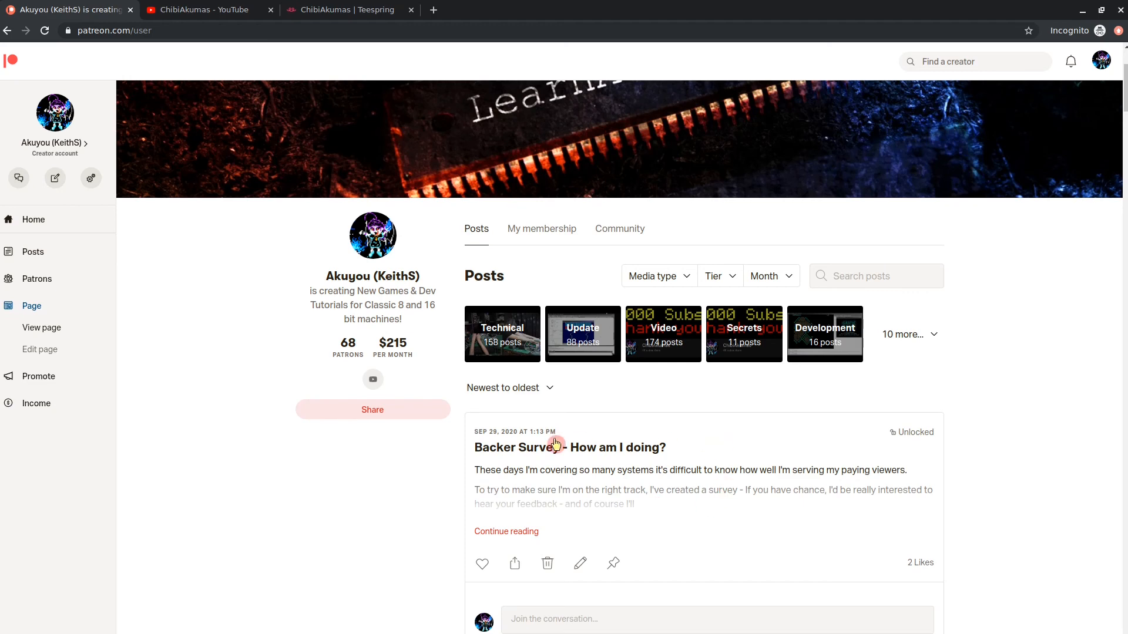
{"action": "left_click", "coordinate": [208, 10]}
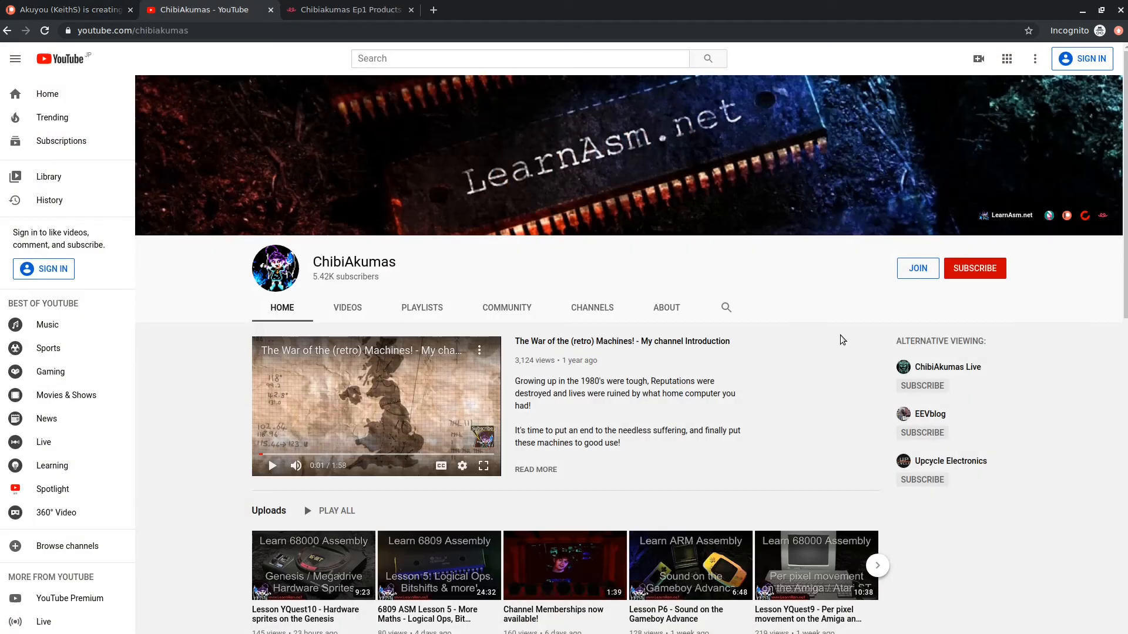
{"action": "mouse_move", "coordinate": [1089, 228]}
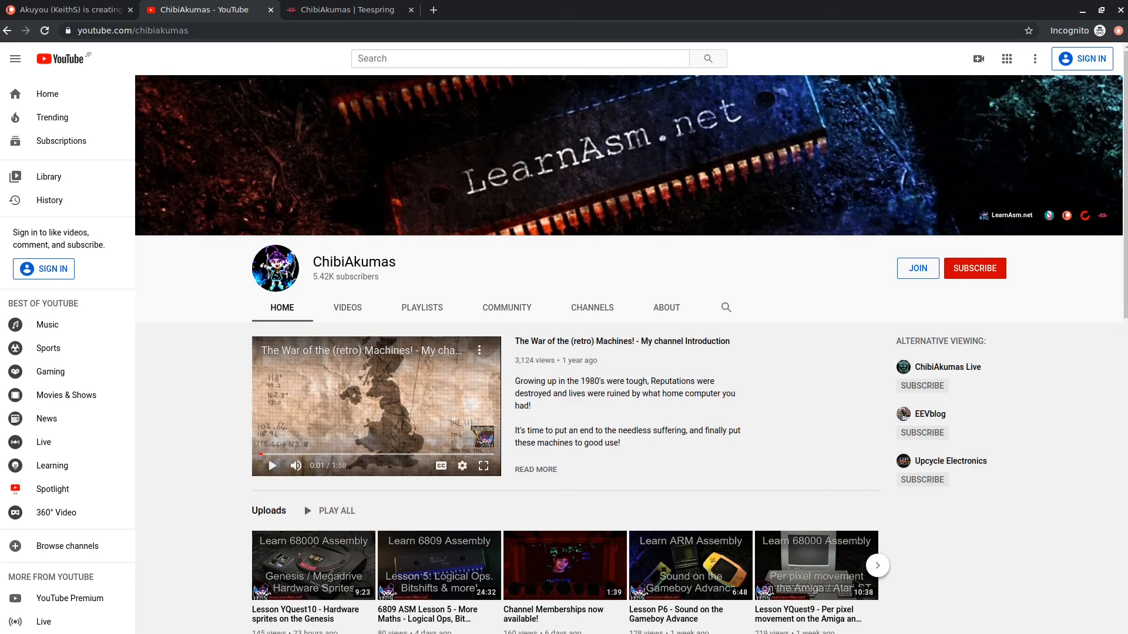
- Browse the ChibiAkumas Teespring store down to more LearnASM tees, a hoodie and a mug
{"action": "left_click", "coordinate": [350, 10]}
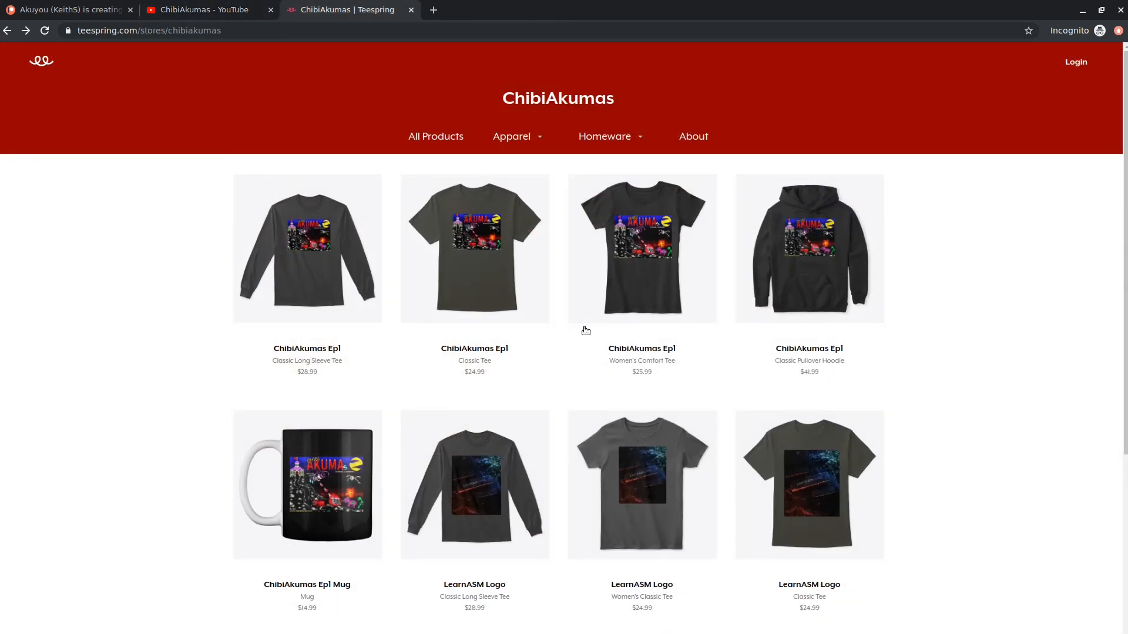
{"action": "mouse_move", "coordinate": [599, 140]}
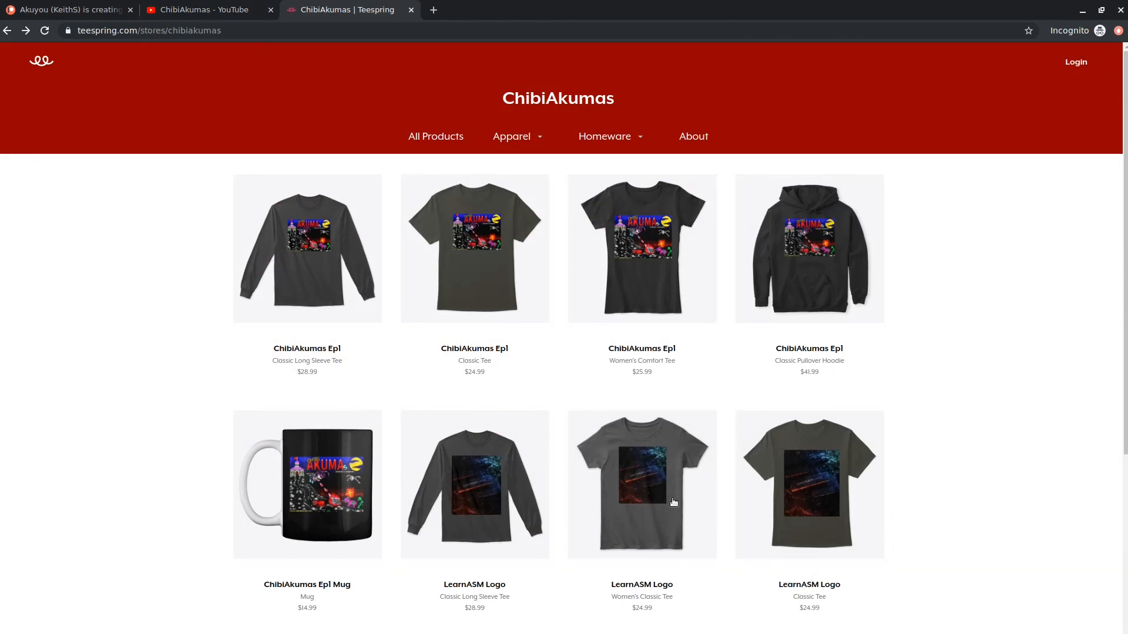
{"action": "scroll", "scroll_direction": "down", "scroll_amount": 3}
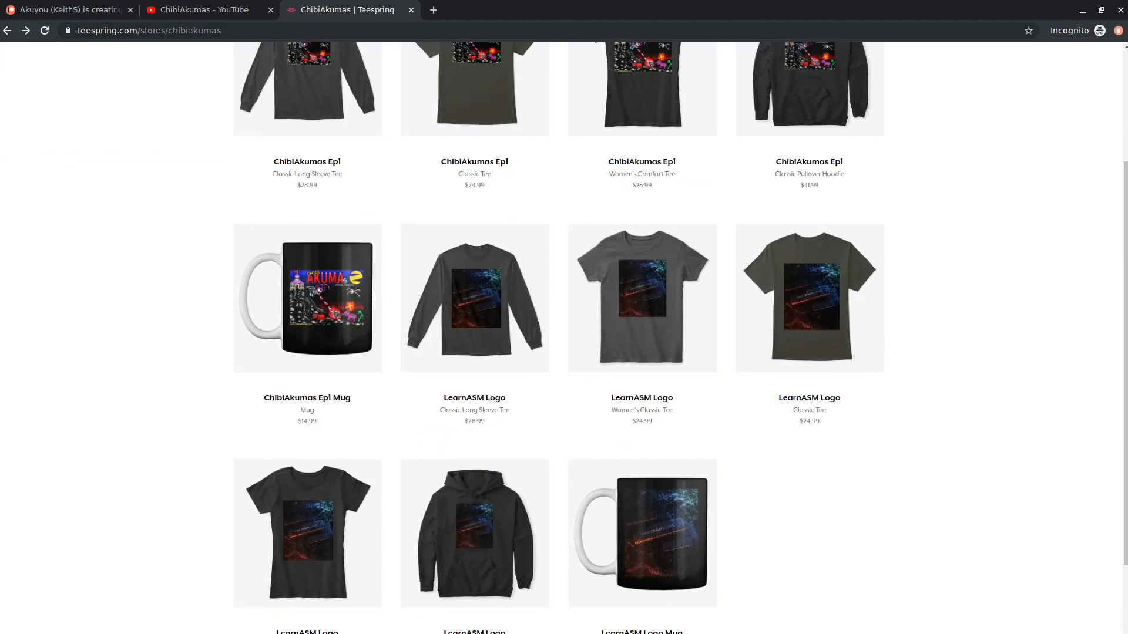
{"action": "mouse_move", "coordinate": [692, 504]}
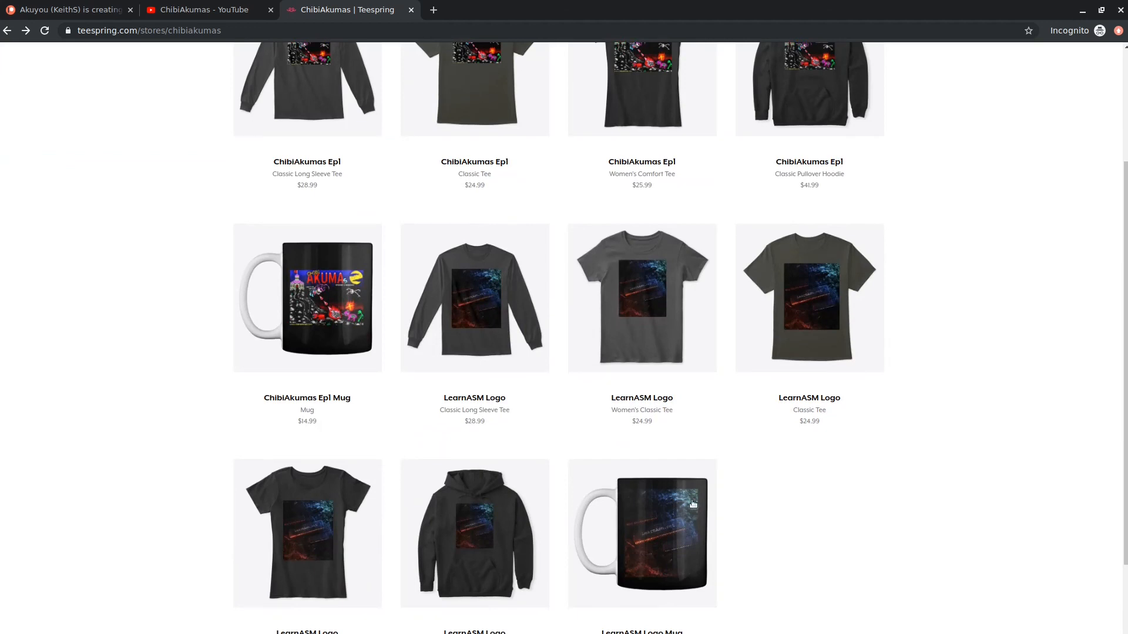